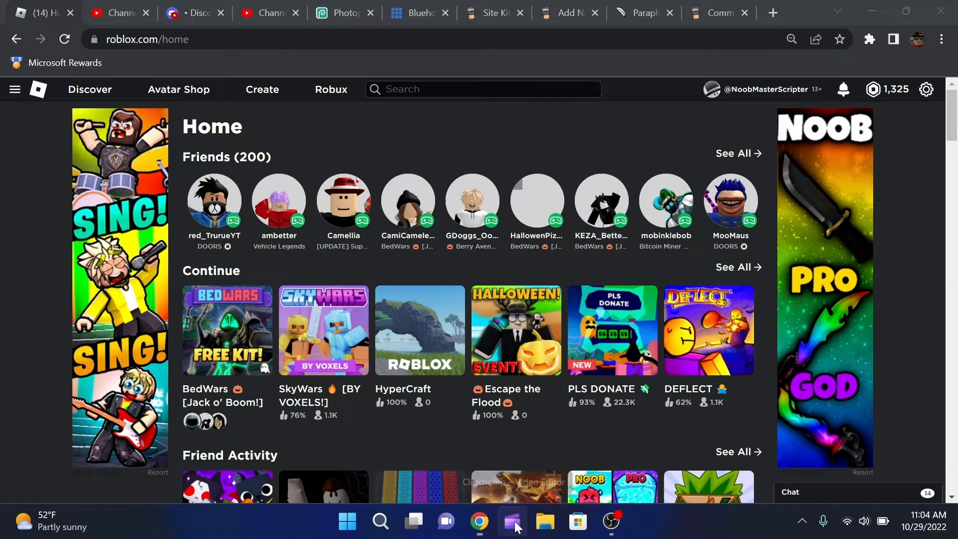
# Switch to Clipchamp from the taskbar to reach its home screen.
pyautogui.click(511, 521)
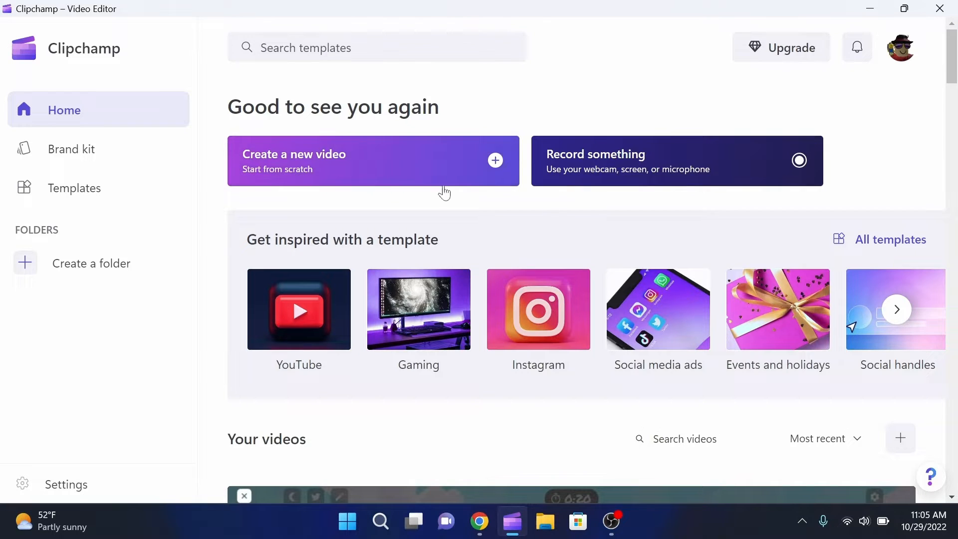
pyautogui.moveTo(291, 228)
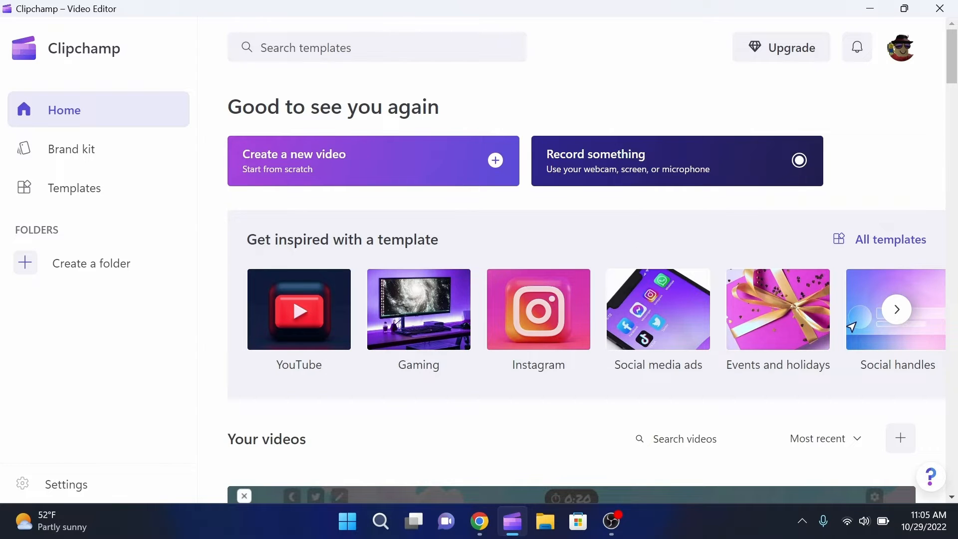
pyautogui.moveTo(785, 77)
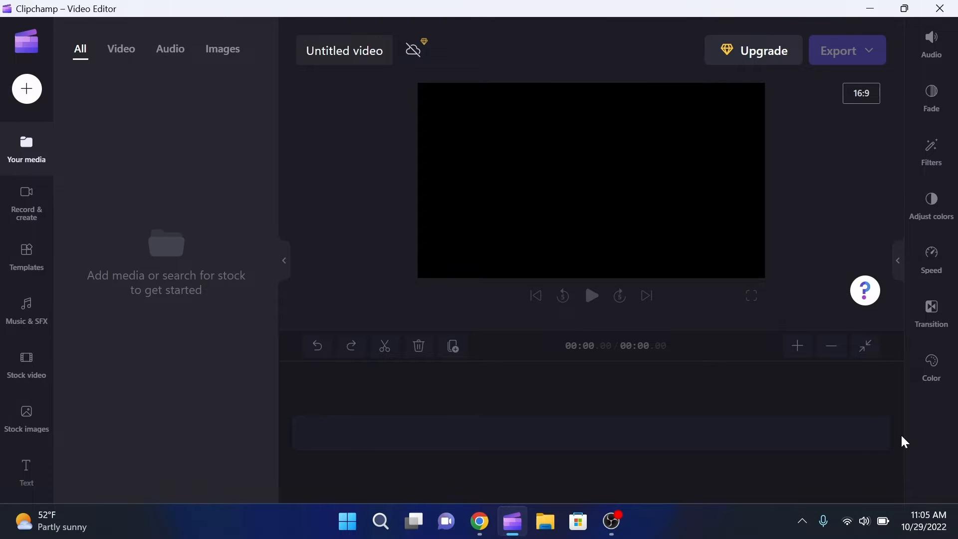
pyautogui.moveTo(552, 489)
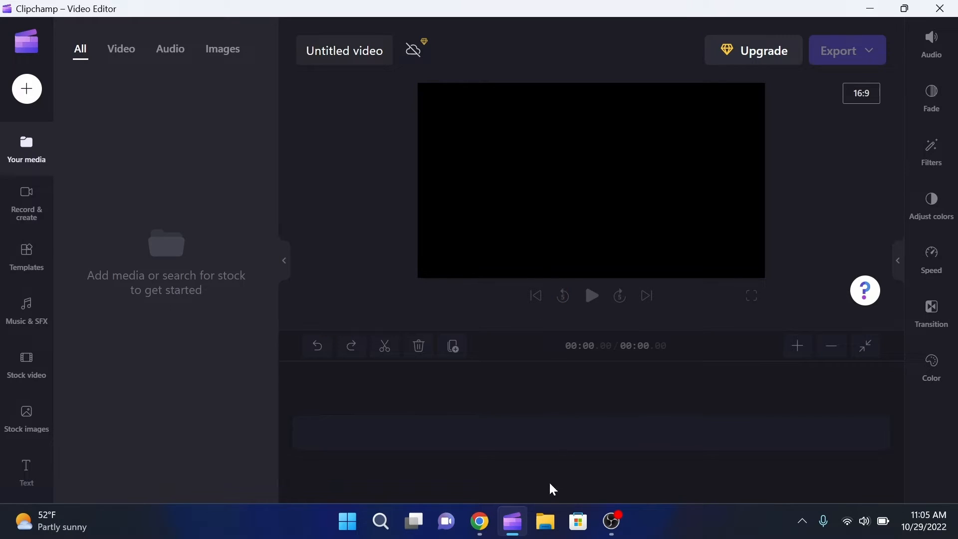
# Import the 4:50 gameplay MP4 recording into Your media.
pyautogui.click(545, 520)
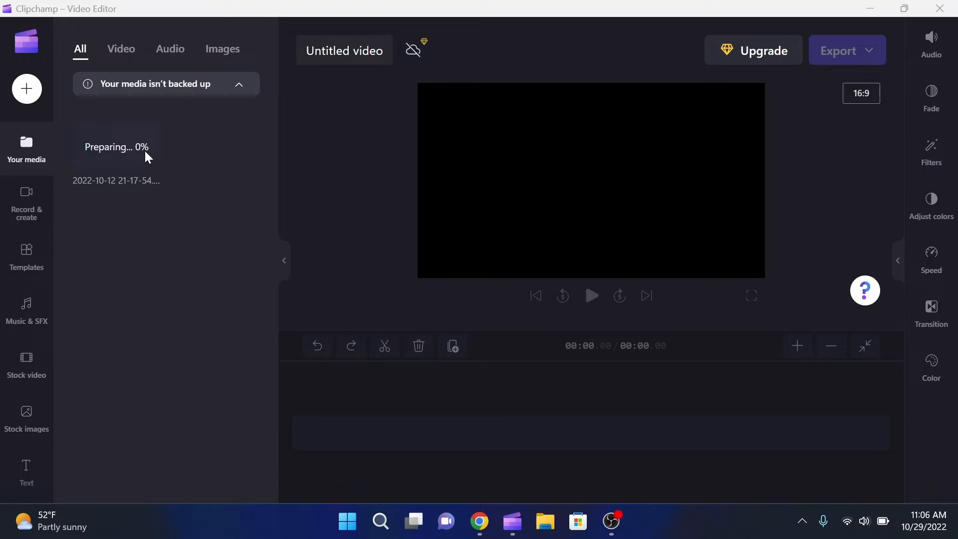
pyautogui.moveTo(187, 191)
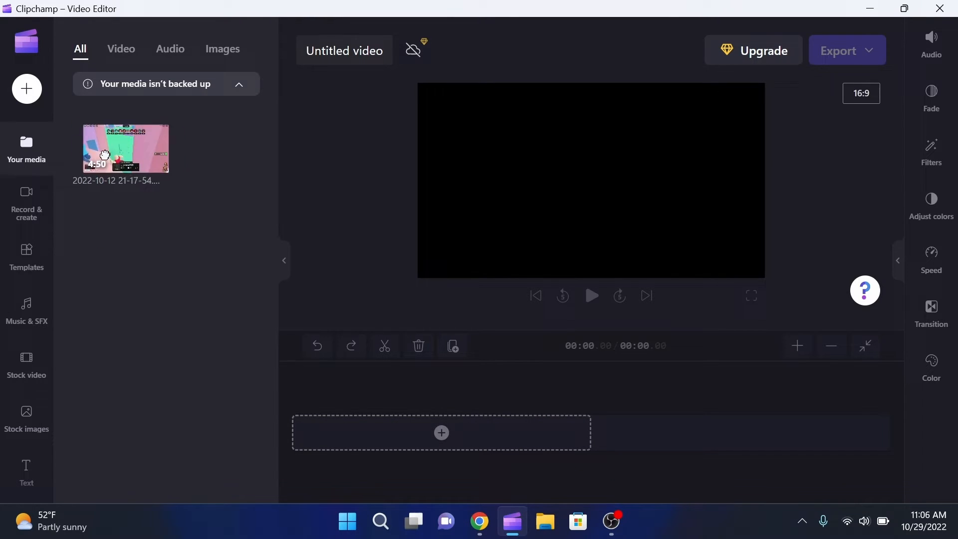
# Place the gameplay recording on the timeline and zoom the timeline in.
pyautogui.moveTo(125, 147); pyautogui.dragTo(384, 441)
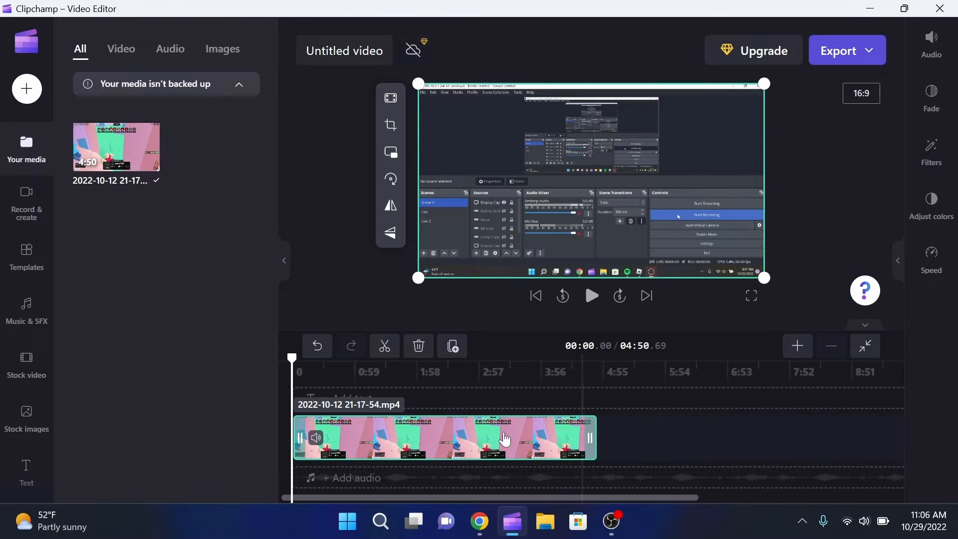
pyautogui.moveTo(796, 347)
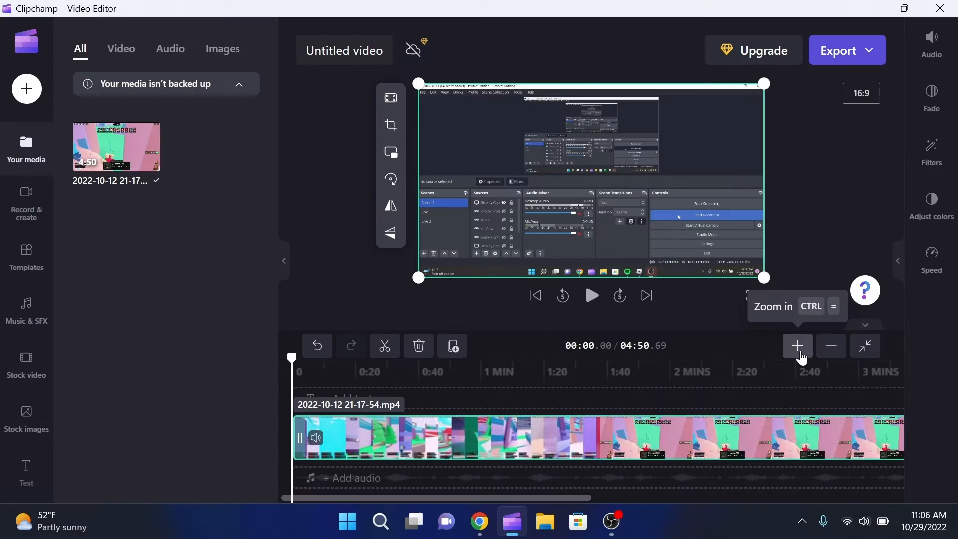
pyautogui.click(797, 346)
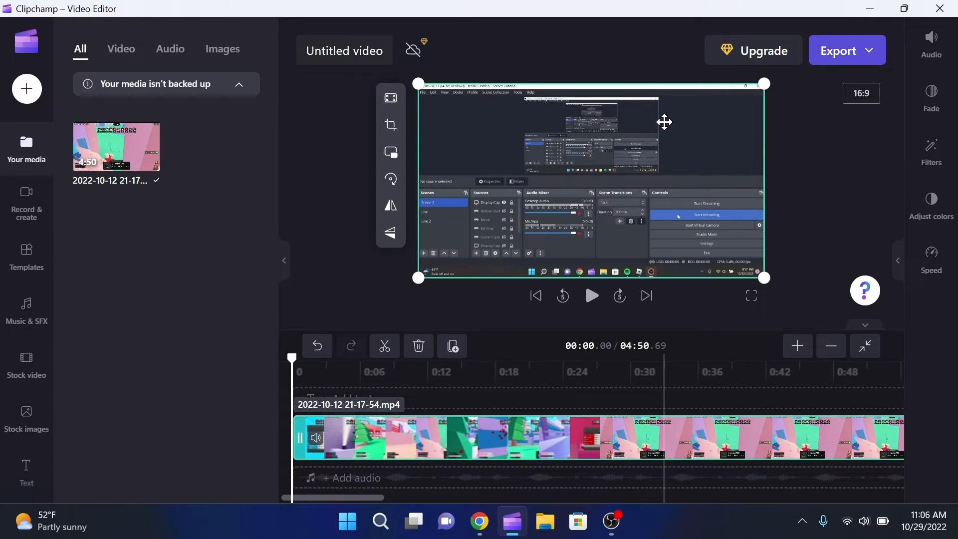
pyautogui.click(591, 295)
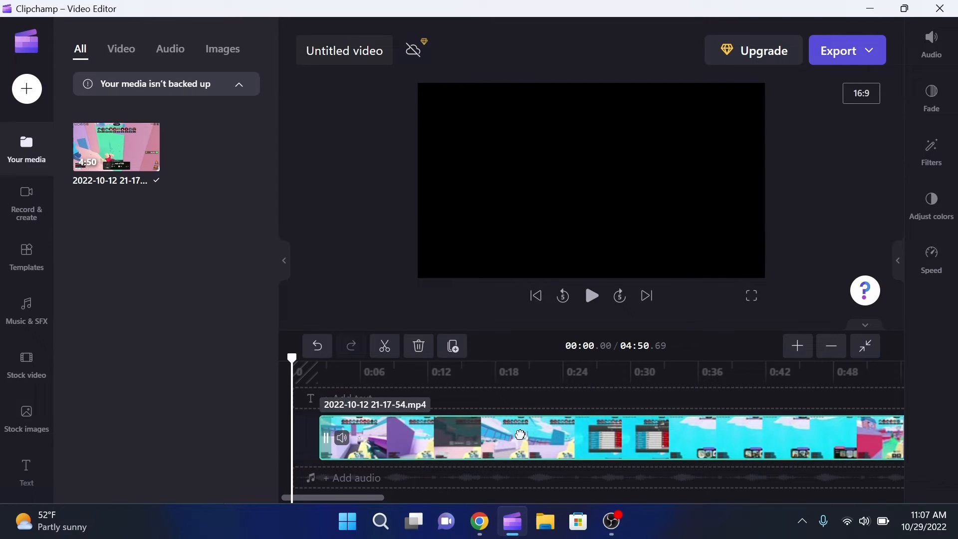
# Cut an early stretch of the gameplay clip, shortening the project to 04:32.55.
pyautogui.click(591, 296)
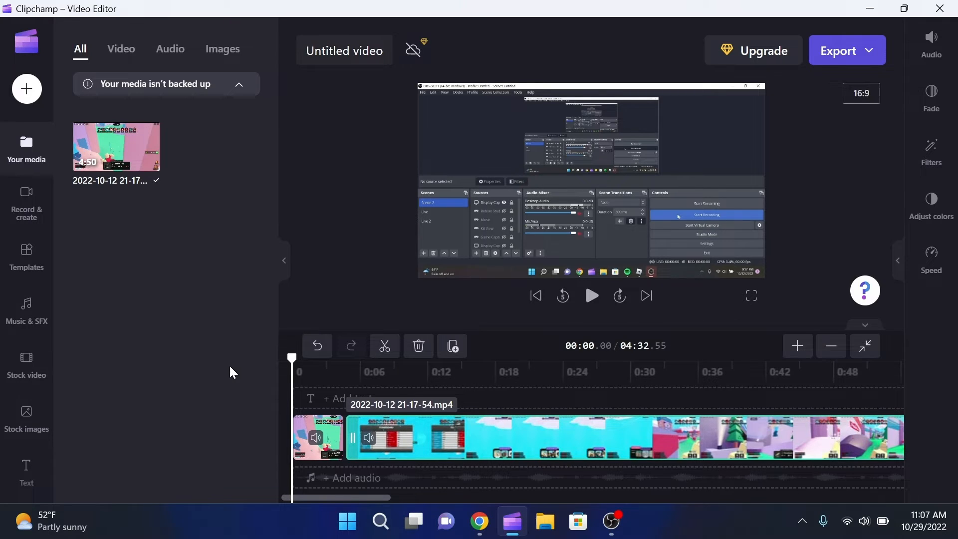
pyautogui.moveTo(193, 10)
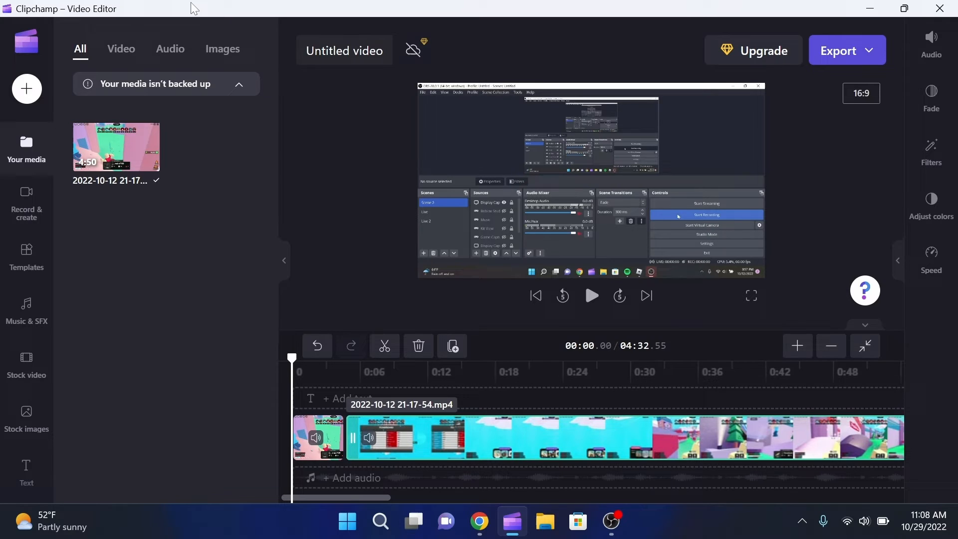
pyautogui.moveTo(297, 8)
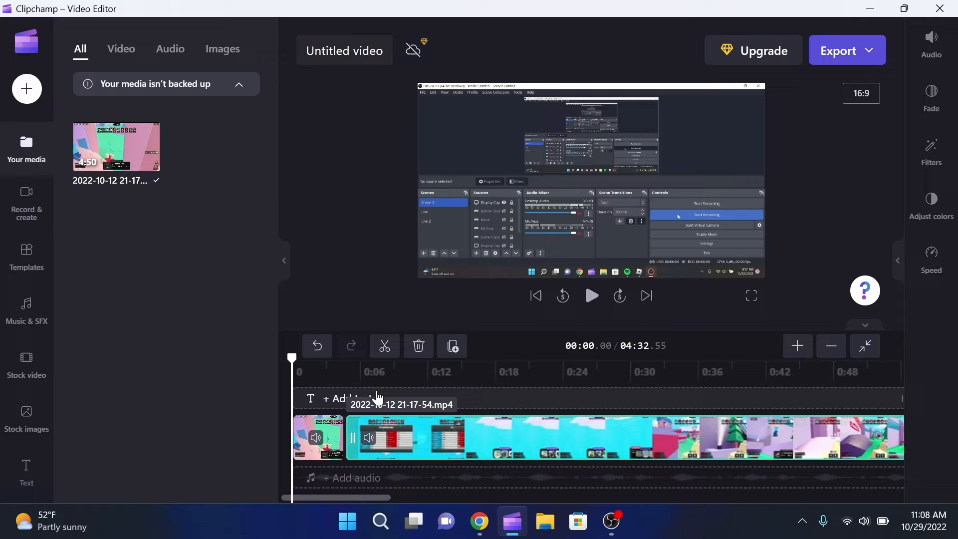
pyautogui.moveTo(237, 501)
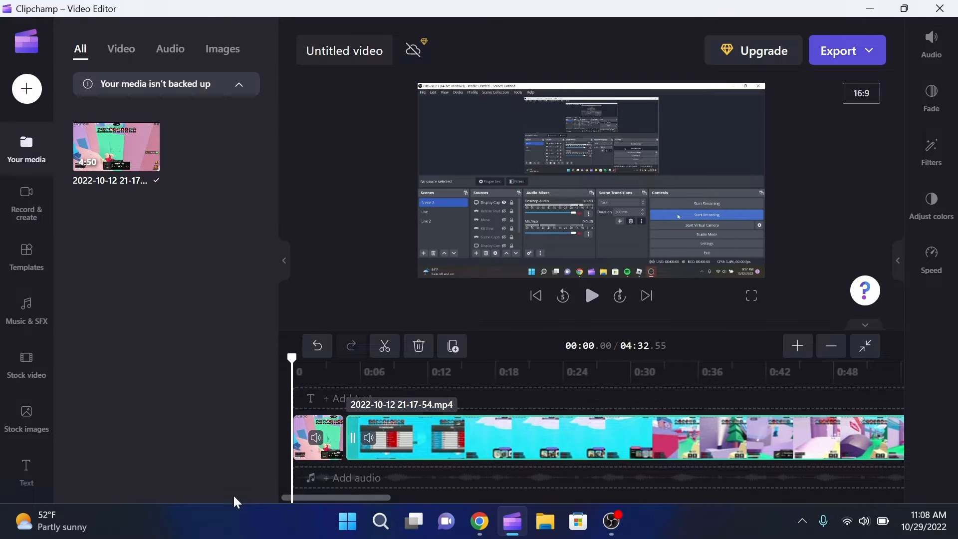
# Open Record & create in the sidebar to reach Text to speech.
pyautogui.click(26, 207)
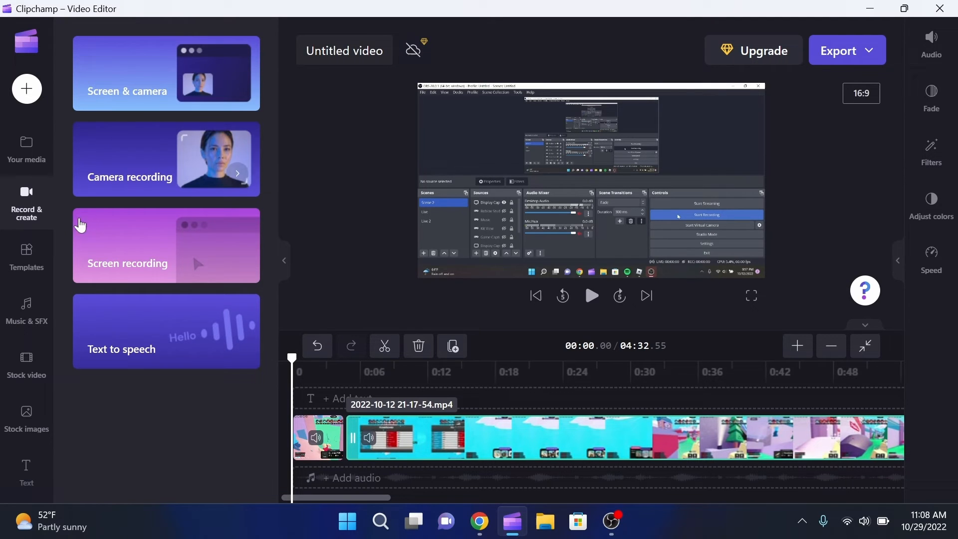
pyautogui.moveTo(152, 352)
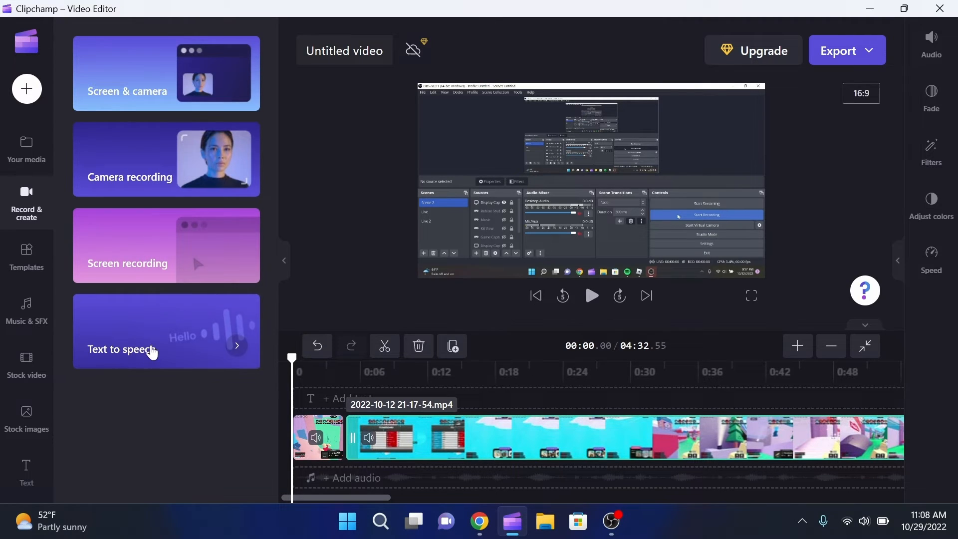
pyautogui.moveTo(219, 316)
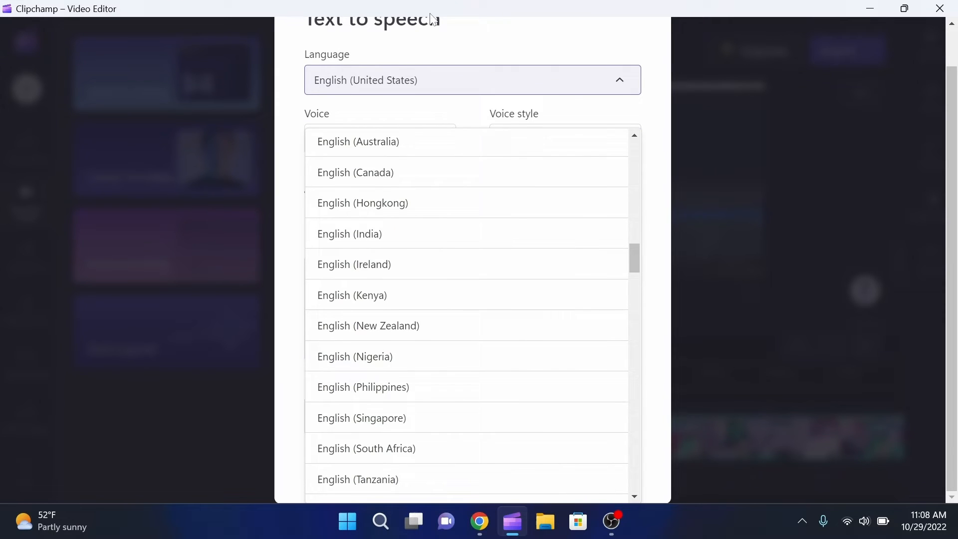
# Keep English (United States) and choose the Guy - Masculine voice with Newscast style.
pyautogui.click(472, 79)
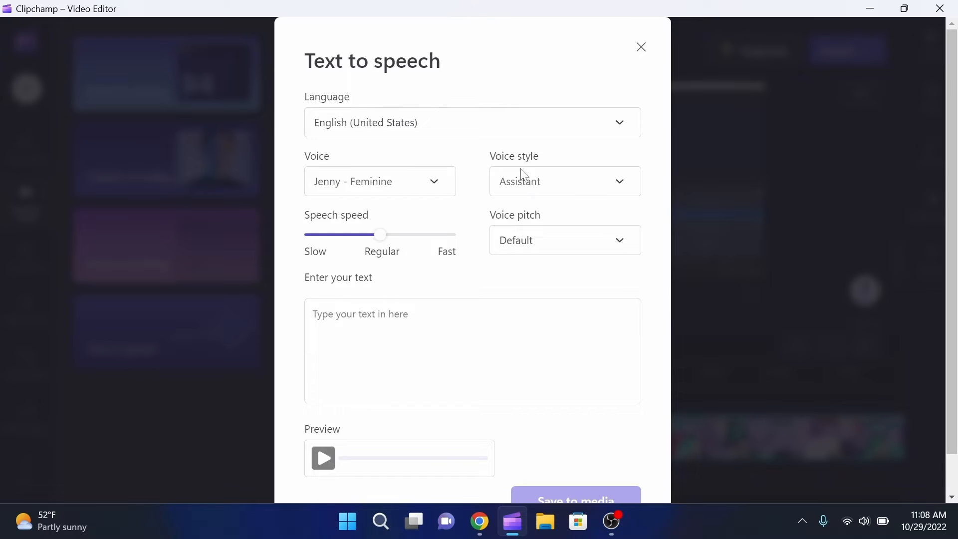
pyautogui.click(565, 181)
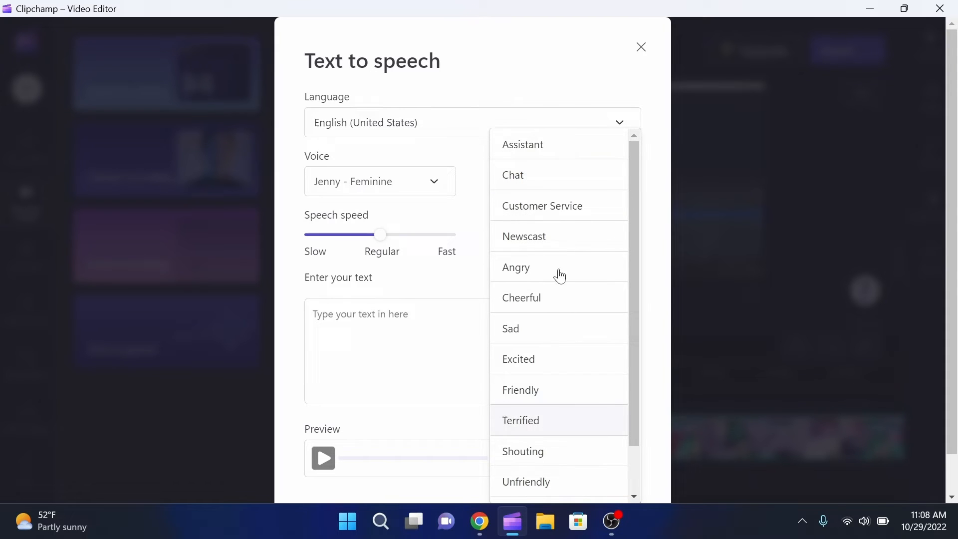
pyautogui.moveTo(541, 434)
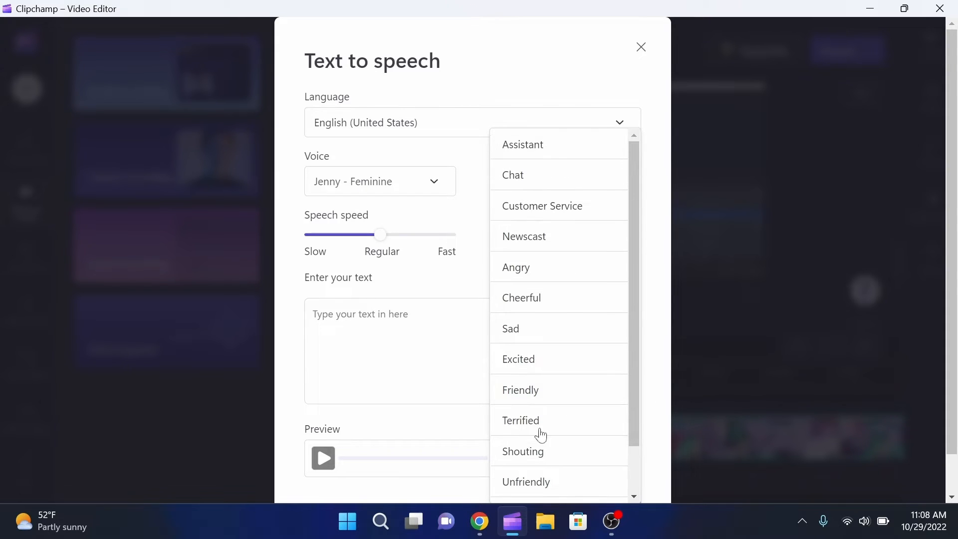
pyautogui.click(518, 358)
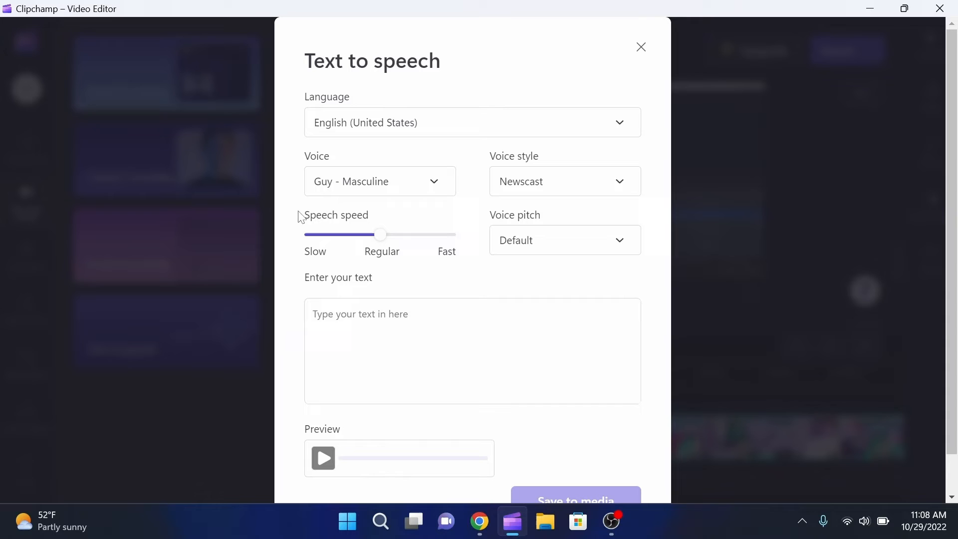
pyautogui.moveTo(752, 250)
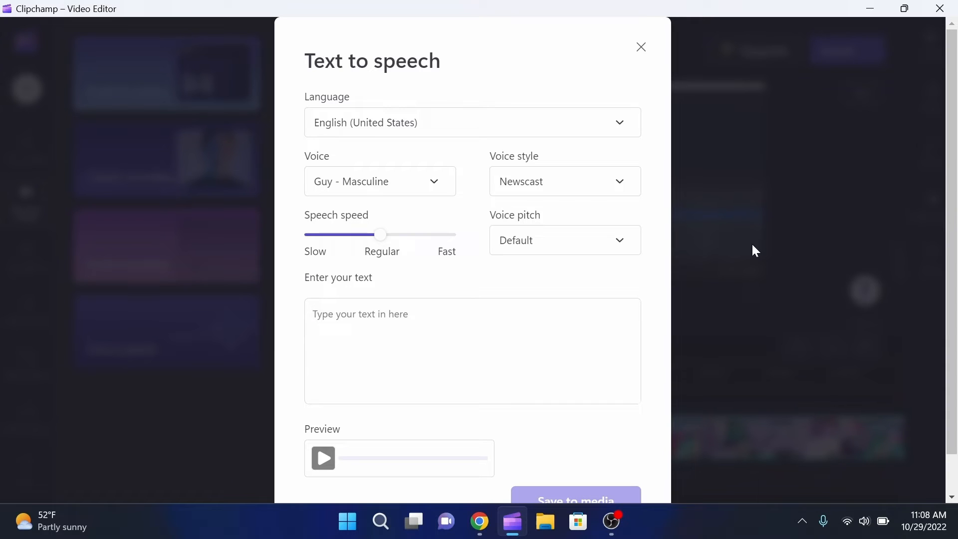
# Enter 'subscribe to cocajola' and preview the voiceover twice.
pyautogui.write('subscribe to cocajola')
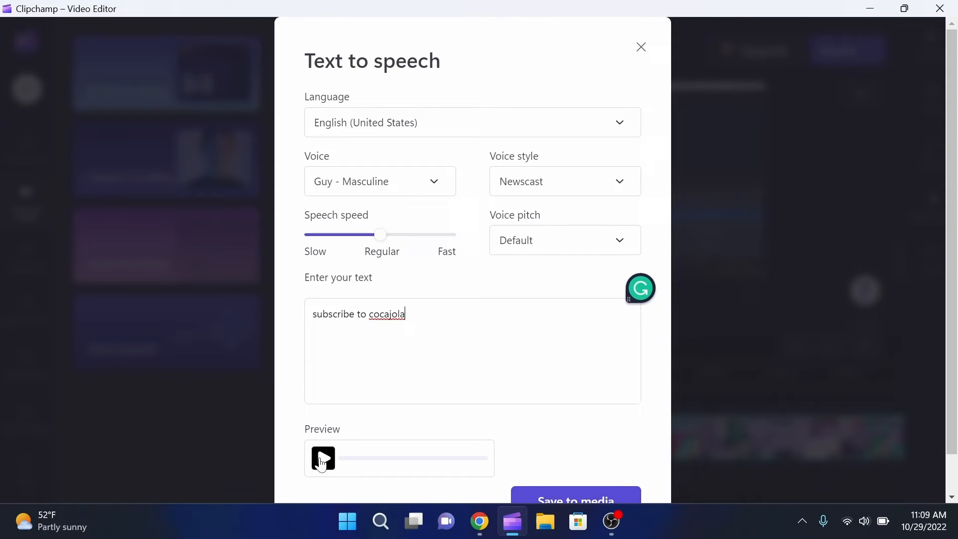
pyautogui.click(323, 459)
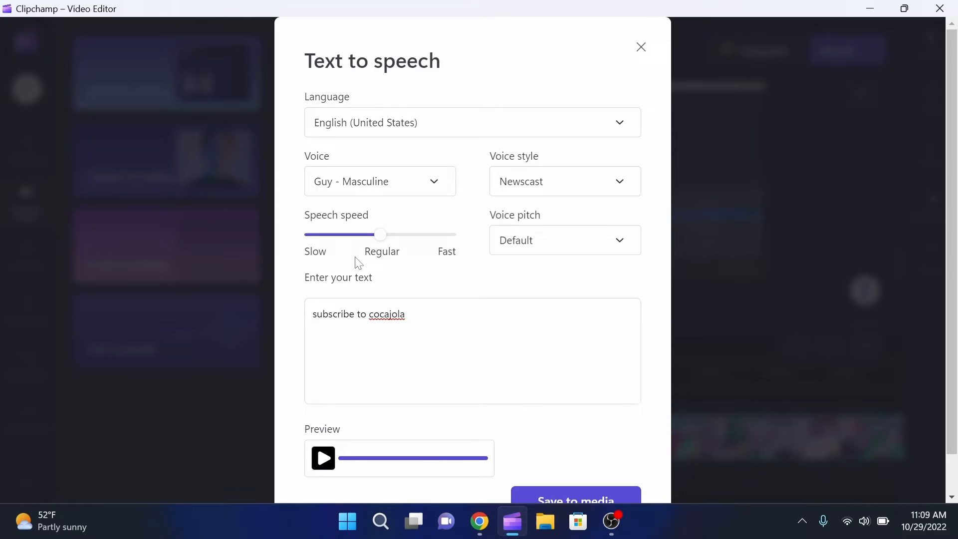
pyautogui.moveTo(372, 286)
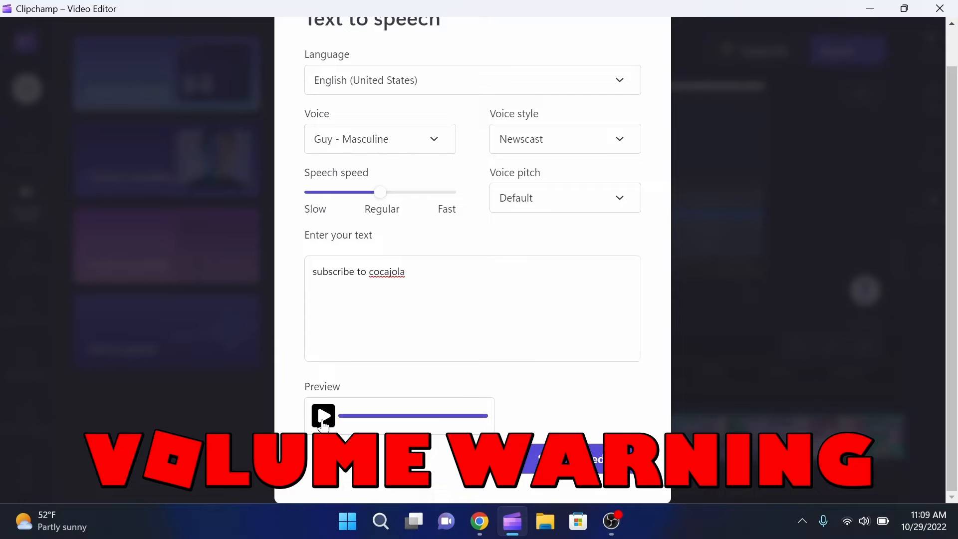
pyautogui.click(323, 415)
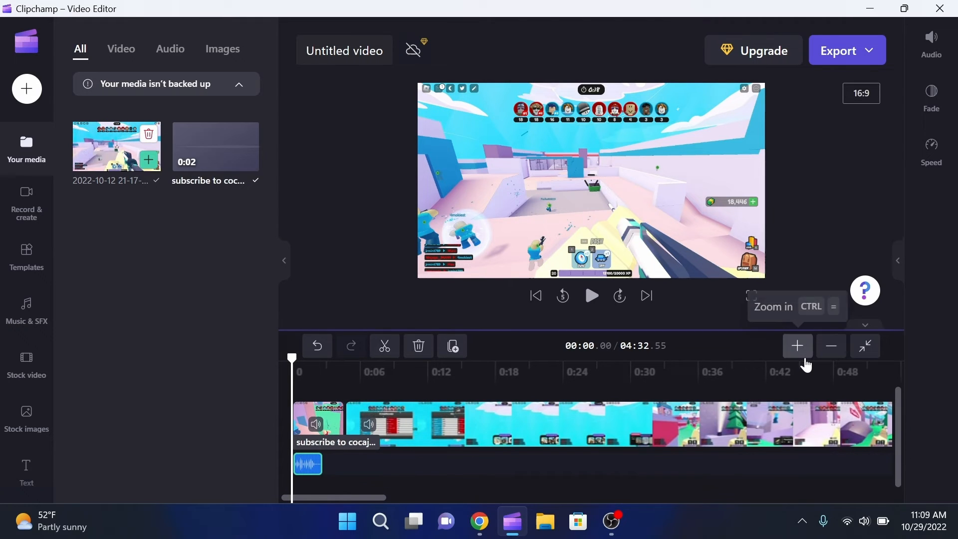
# Zoom the timeline in on the first seconds of the gameplay and voiceover clips.
pyautogui.click(797, 346)
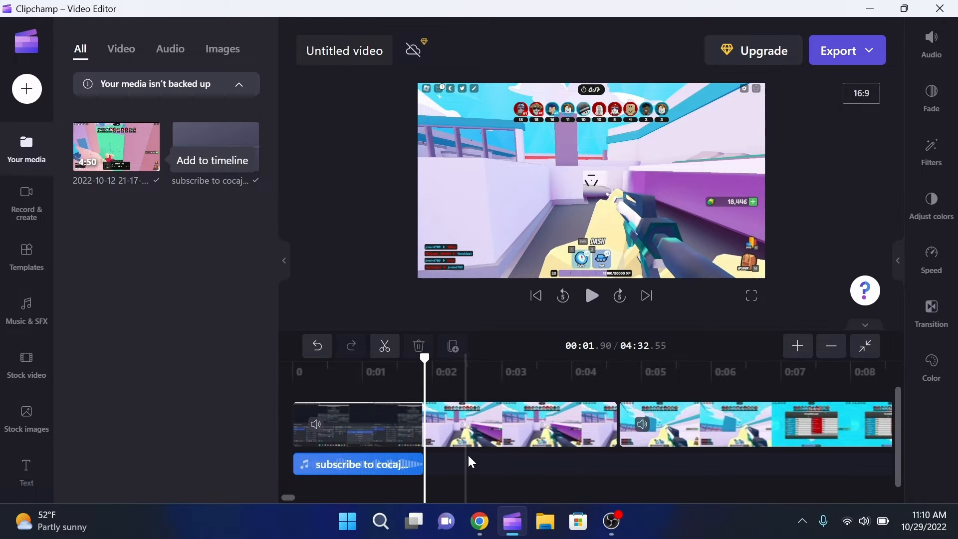
pyautogui.moveTo(11, 208)
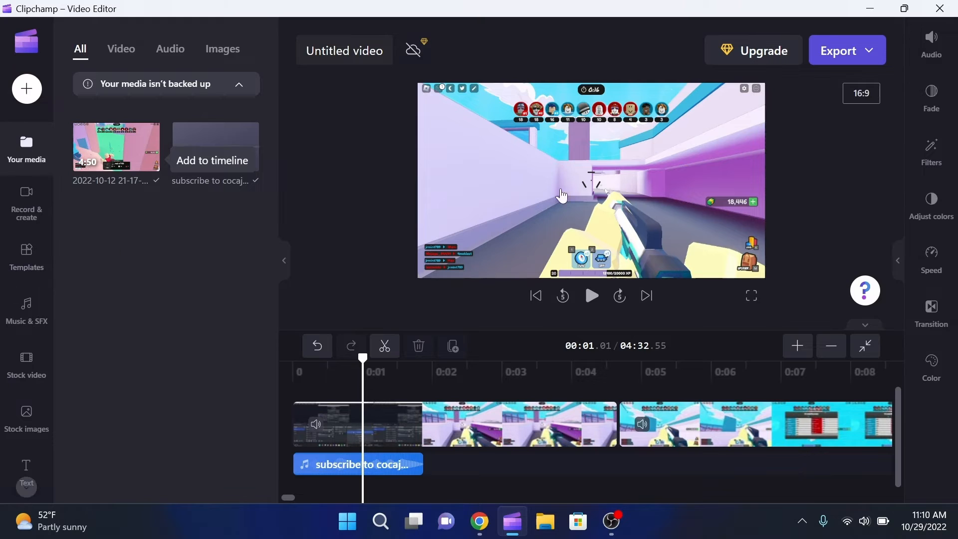
pyautogui.moveTo(15, 303)
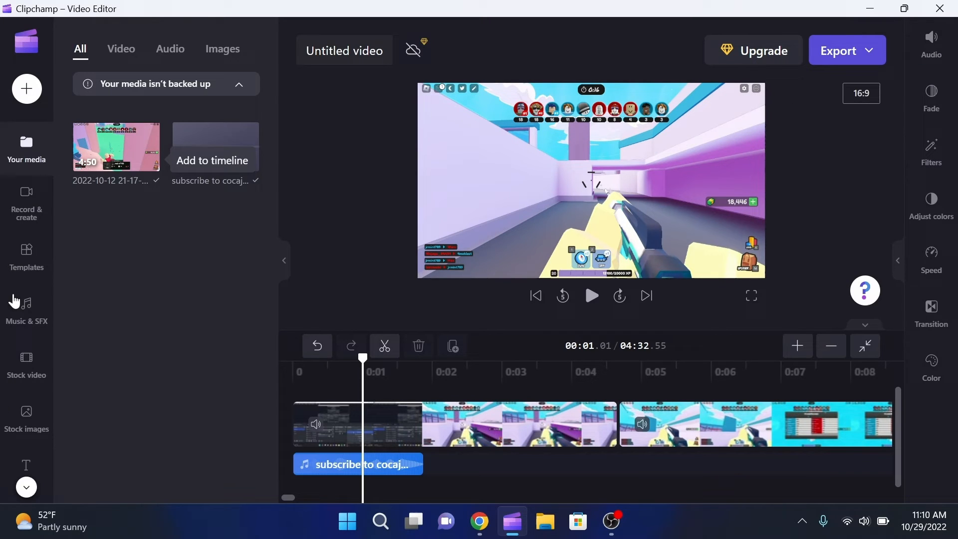
# Select the gameplay clip and set its volume to 96%.
pyautogui.click(467, 438)
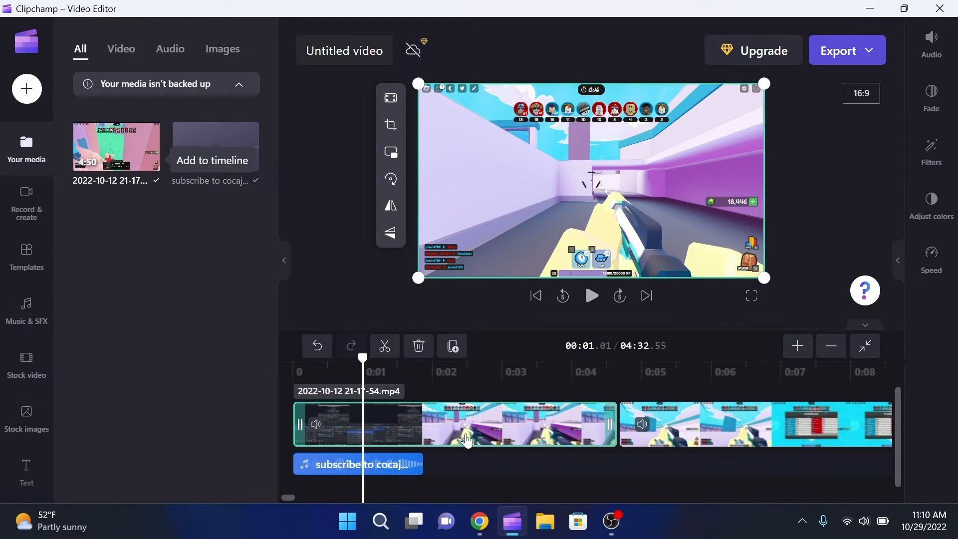
pyautogui.moveTo(460, 427)
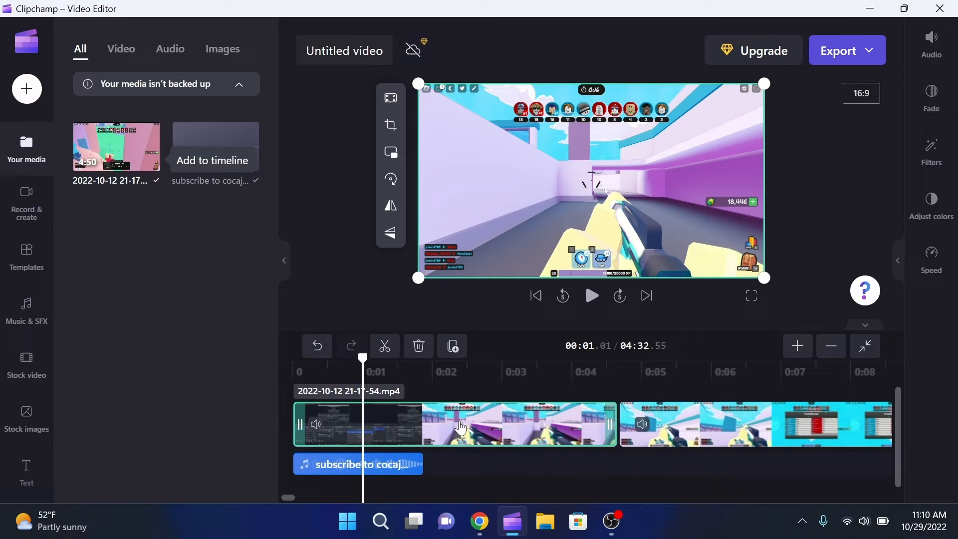
pyautogui.moveTo(459, 478)
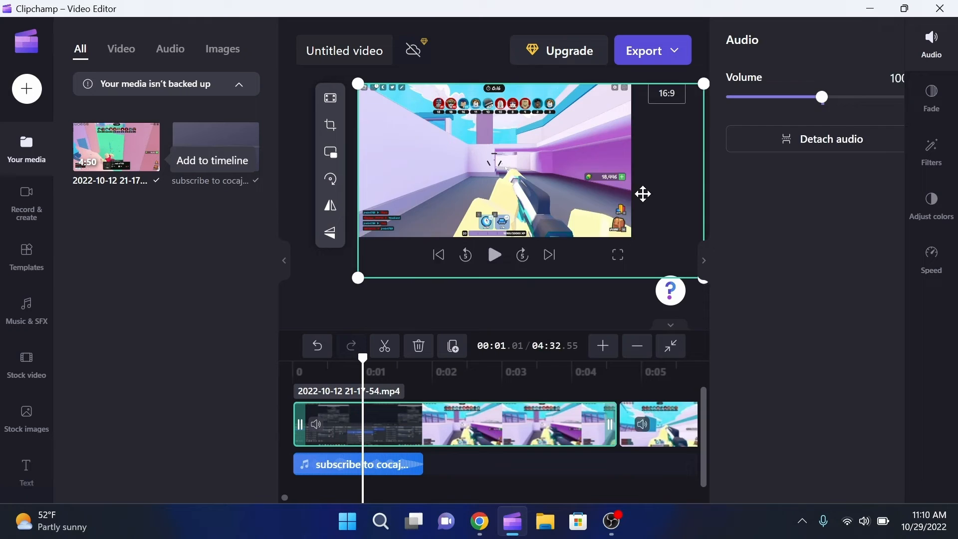
pyautogui.moveTo(821, 96); pyautogui.dragTo(780, 96)
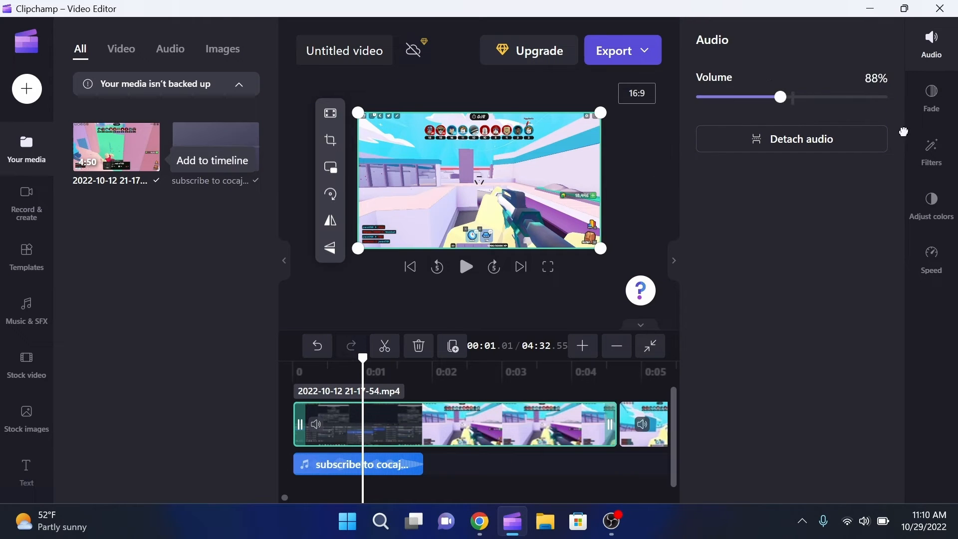
pyautogui.moveTo(779, 97); pyautogui.dragTo(788, 96)
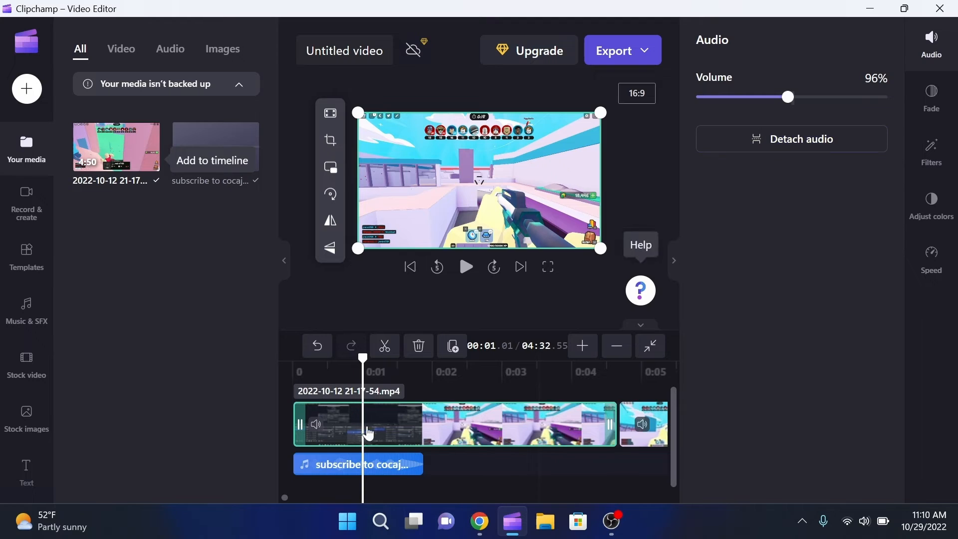
pyautogui.moveTo(429, 432)
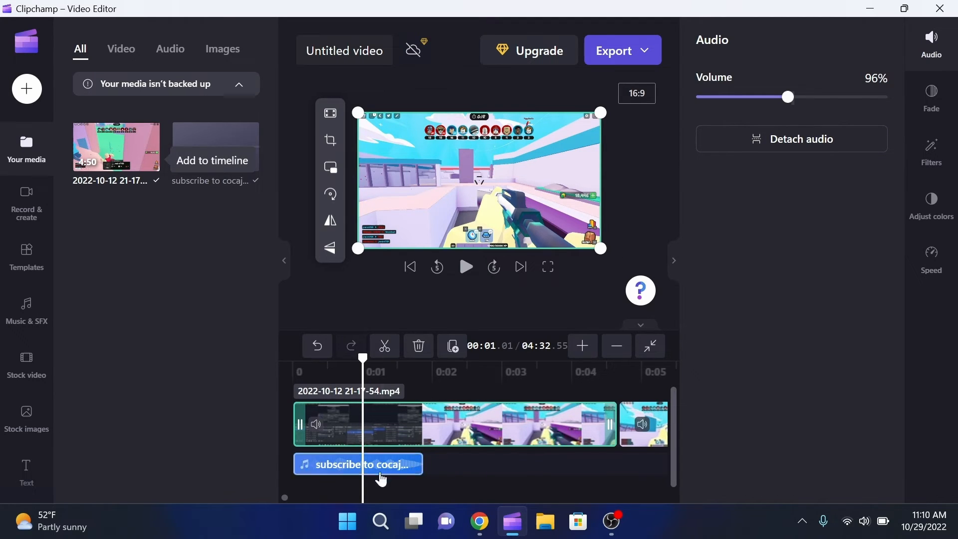
pyautogui.moveTo(796, 144)
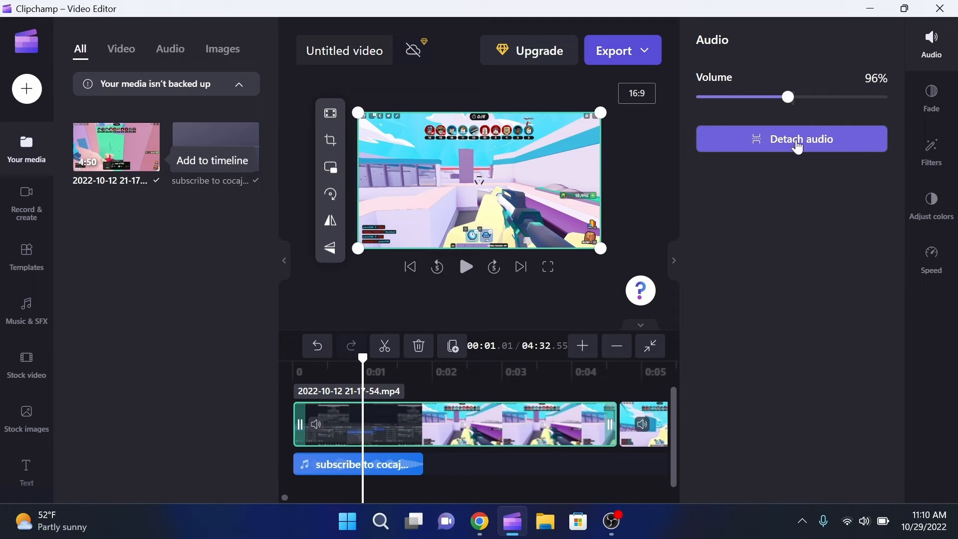
pyautogui.moveTo(775, 142)
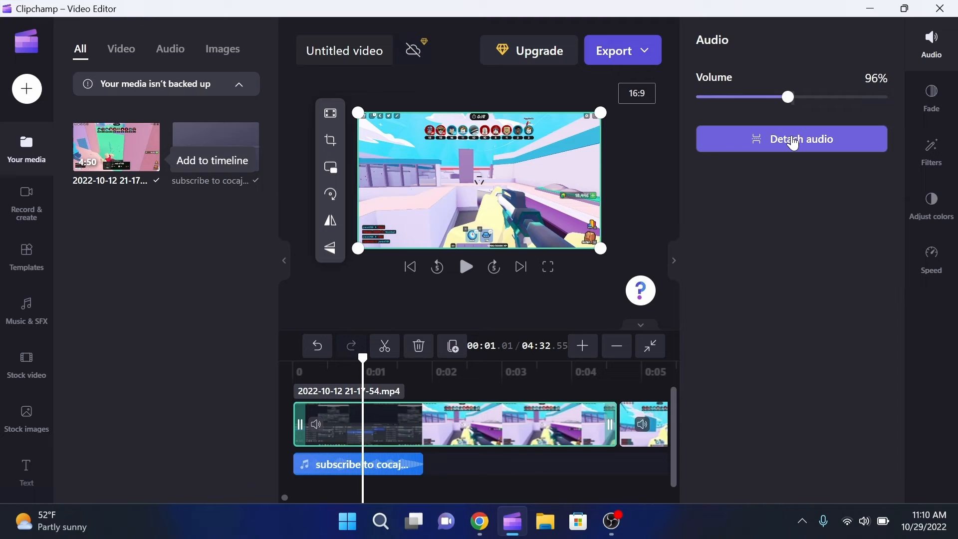
pyautogui.moveTo(735, 86)
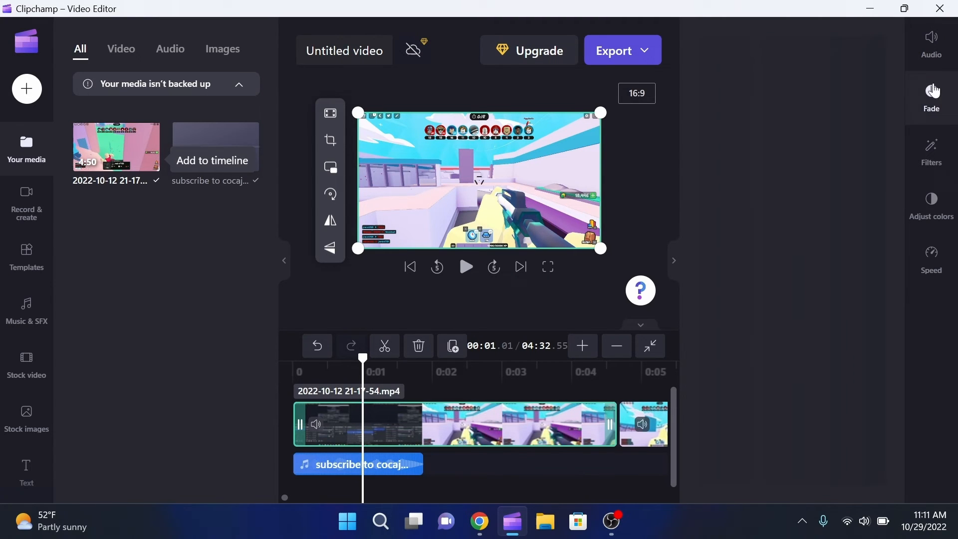
# Set the gameplay clip's Fade in slider to 2.0 seconds.
pyautogui.click(931, 95)
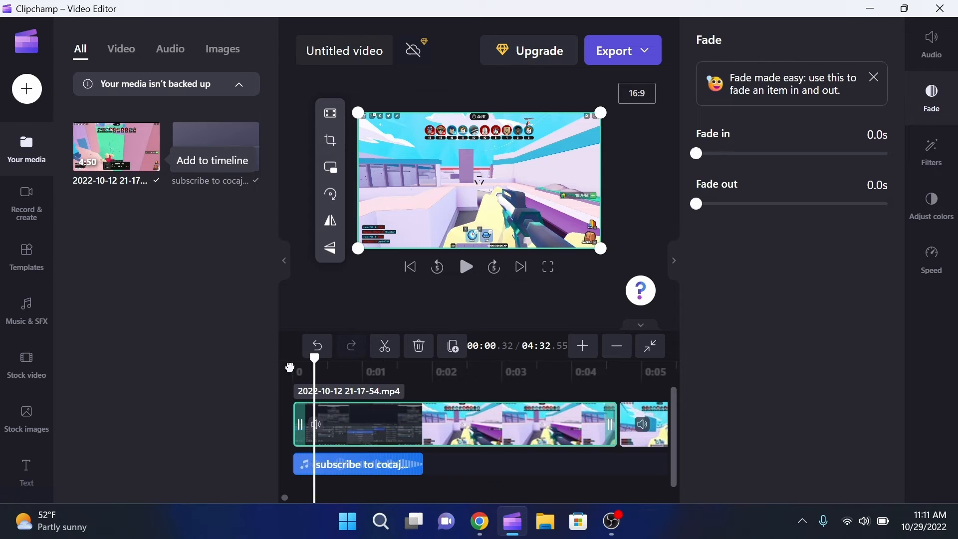
pyautogui.moveTo(695, 153); pyautogui.dragTo(733, 153)
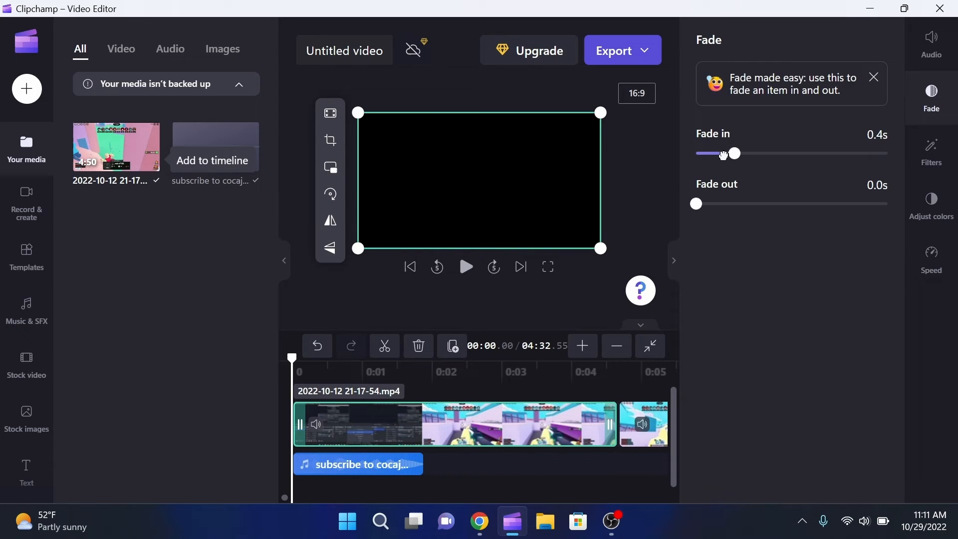
pyautogui.moveTo(733, 153); pyautogui.dragTo(704, 154)
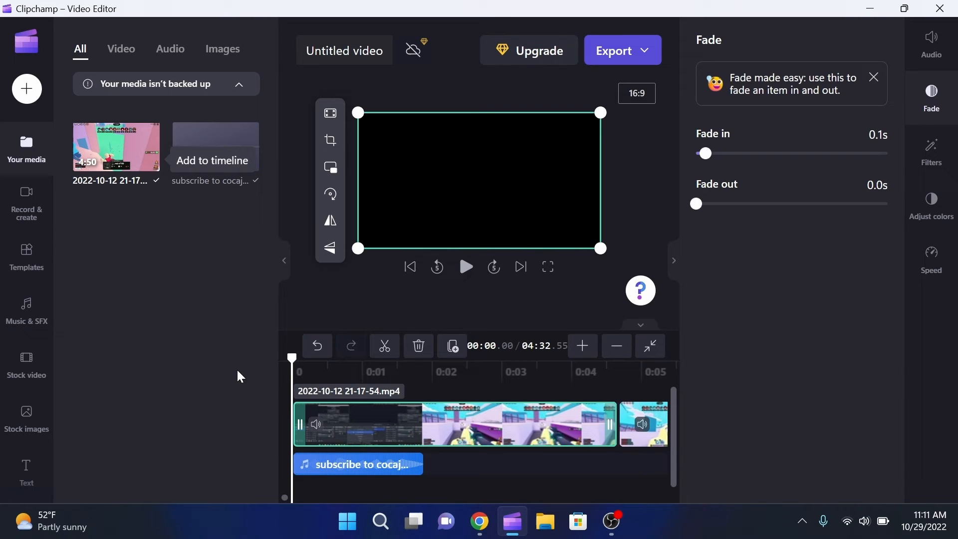
pyautogui.moveTo(704, 153); pyautogui.dragTo(888, 153)
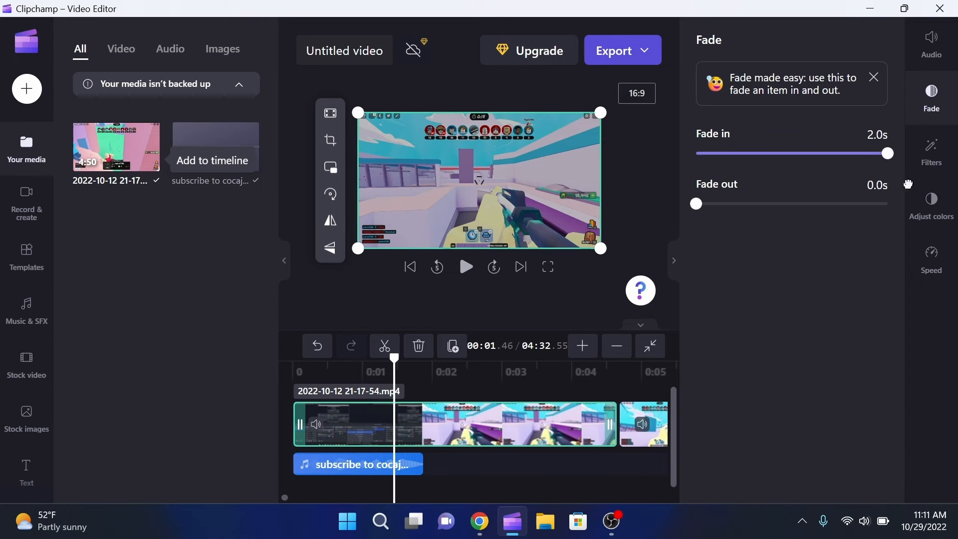
pyautogui.click(291, 372)
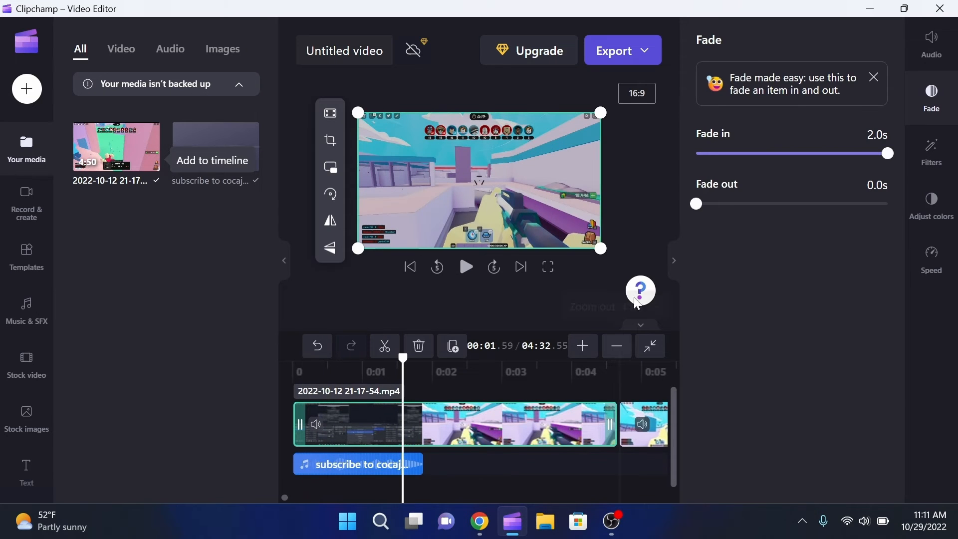
pyautogui.moveTo(694, 204); pyautogui.dragTo(888, 203)
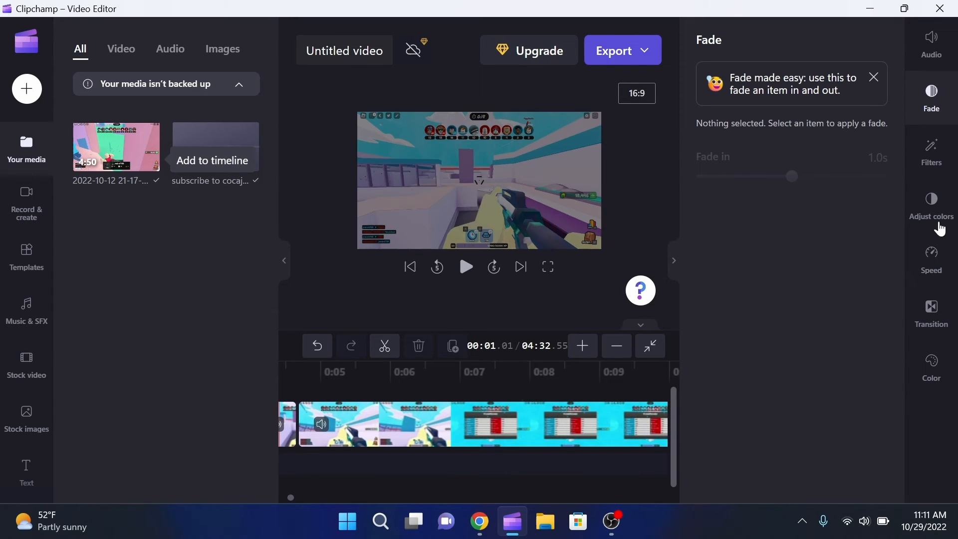
# Apply the Deep fried filter and raise its intensity to maximum.
pyautogui.click(930, 150)
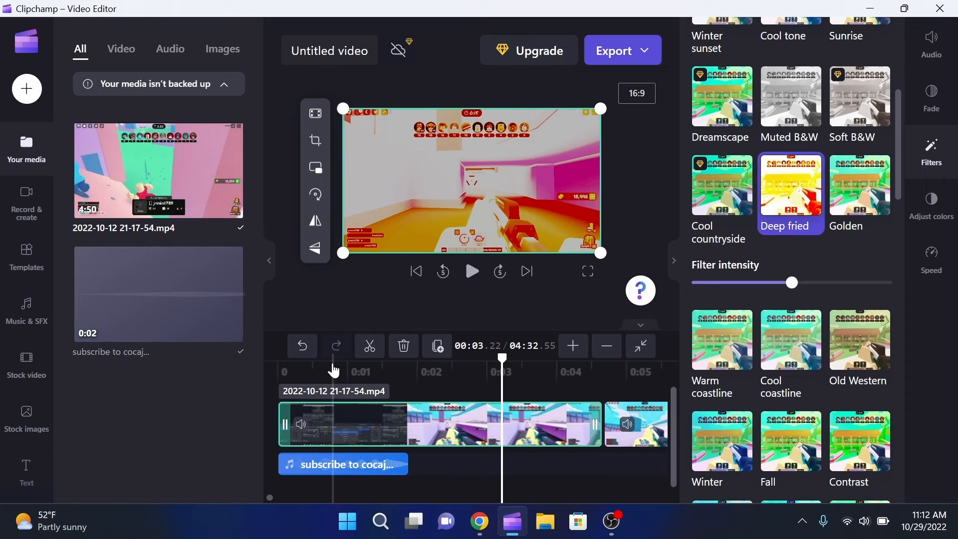
pyautogui.moveTo(791, 283); pyautogui.dragTo(774, 282)
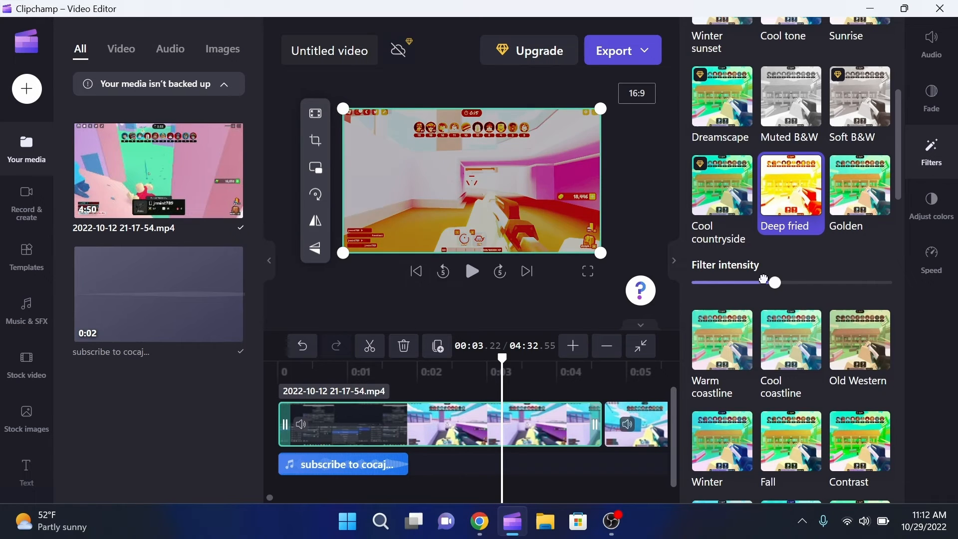
pyautogui.moveTo(776, 282); pyautogui.dragTo(890, 282)
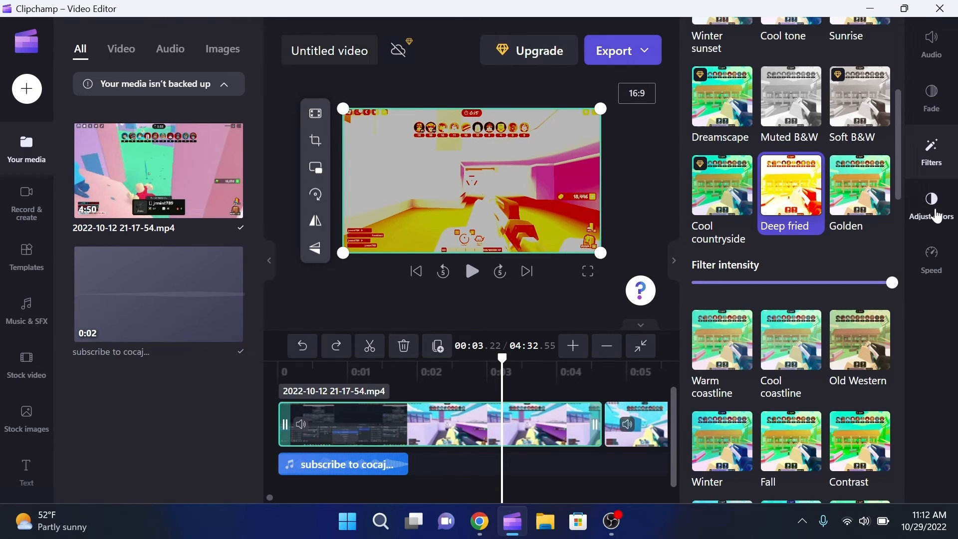
# Reset the clip's colour adjustments and lower its opacity slightly.
pyautogui.click(930, 202)
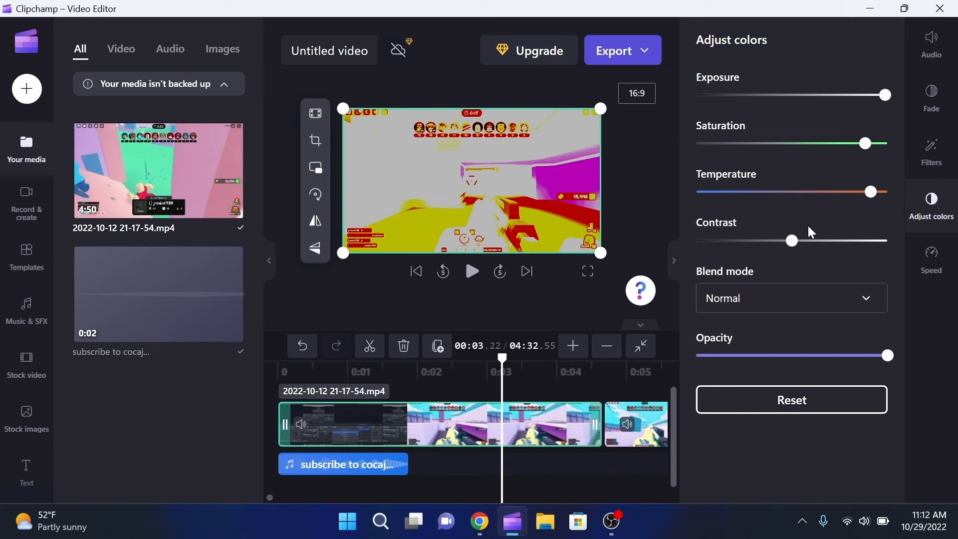
pyautogui.click(792, 400)
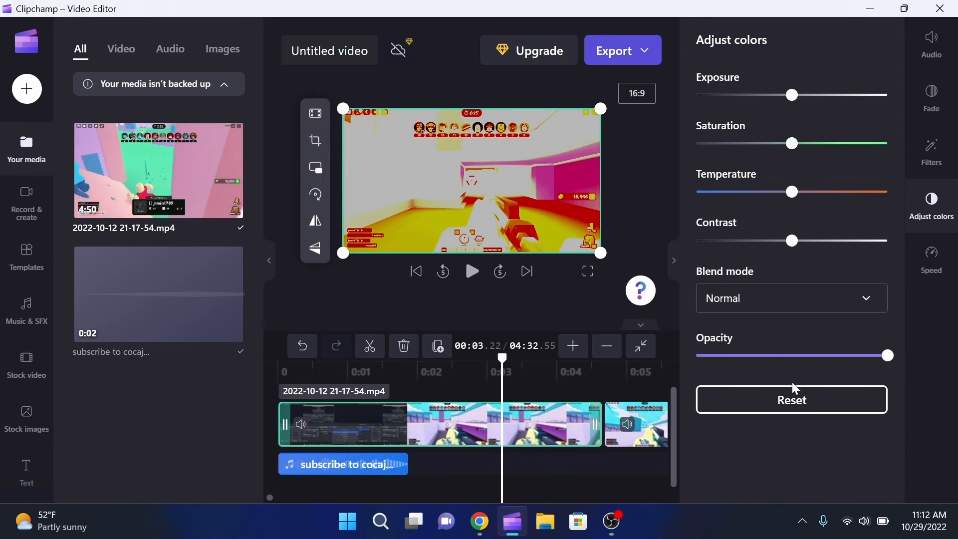
pyautogui.moveTo(887, 355); pyautogui.dragTo(862, 356)
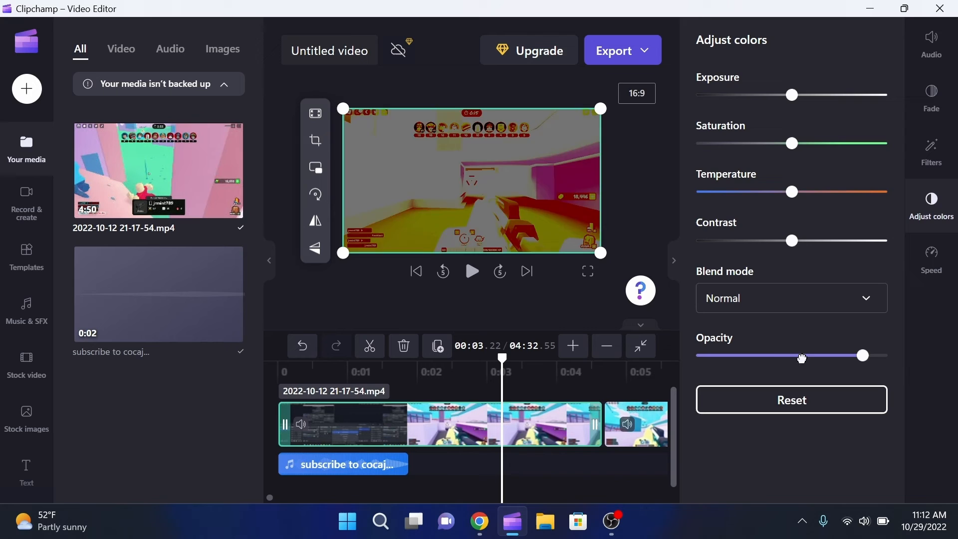
# Set the clip speed to 16×, checking the fade and audio settings.
pyautogui.click(931, 259)
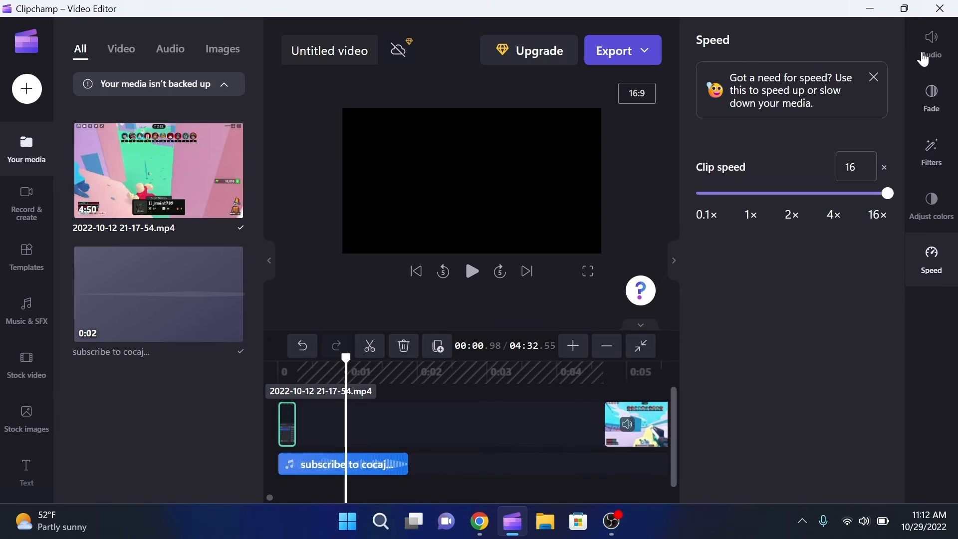
pyautogui.click(931, 91)
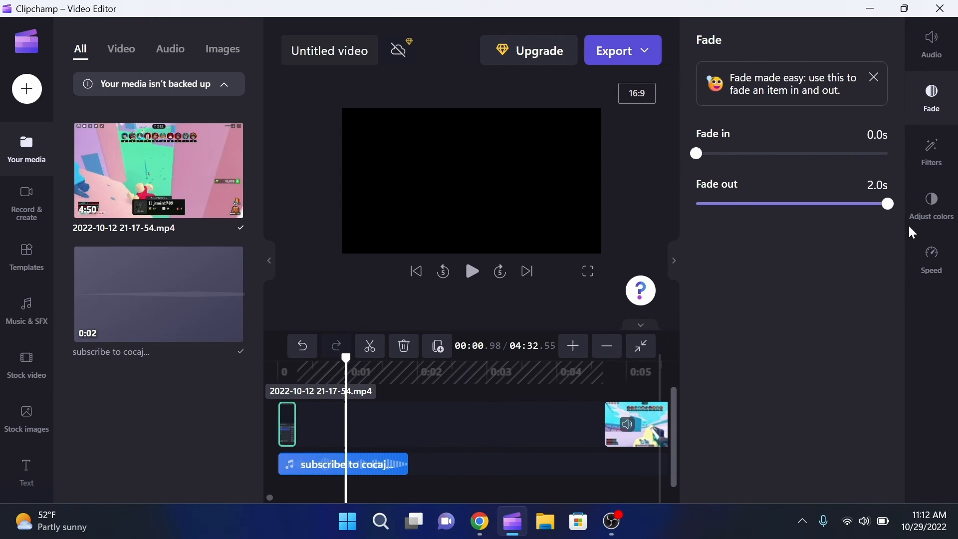
pyautogui.click(931, 259)
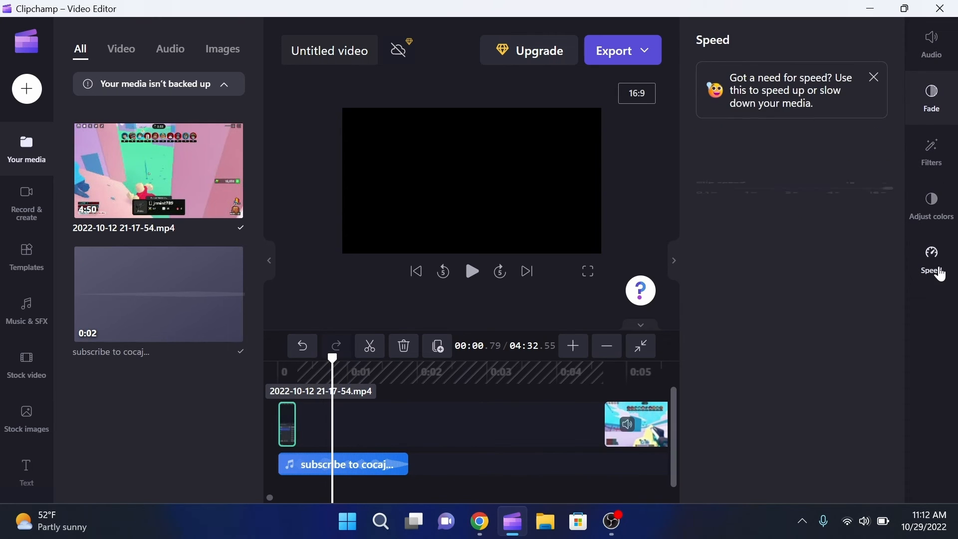
pyautogui.click(930, 38)
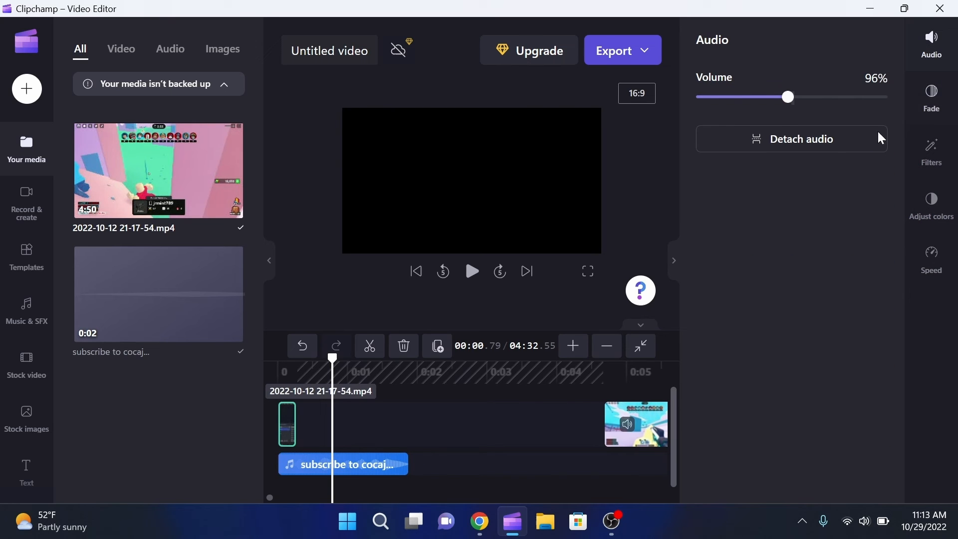
# Browse the template categories and the Music & SFX library, ending on Stock video.
pyautogui.click(26, 257)
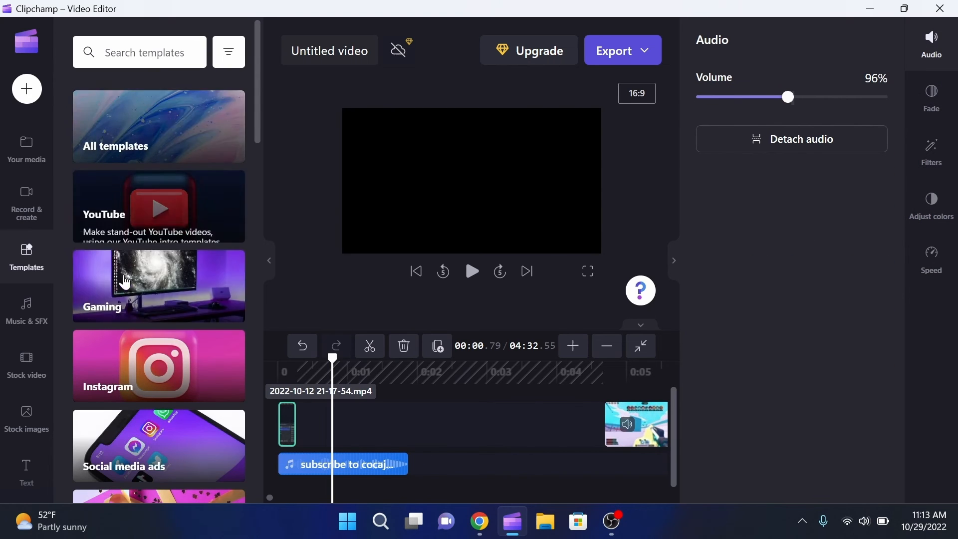
pyautogui.scroll(-3)
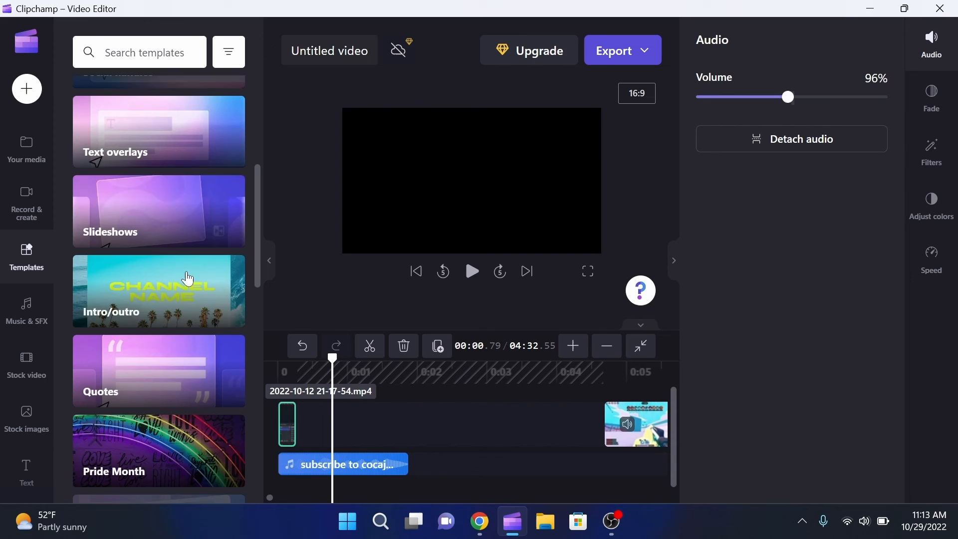
pyautogui.rightClick(187, 277)
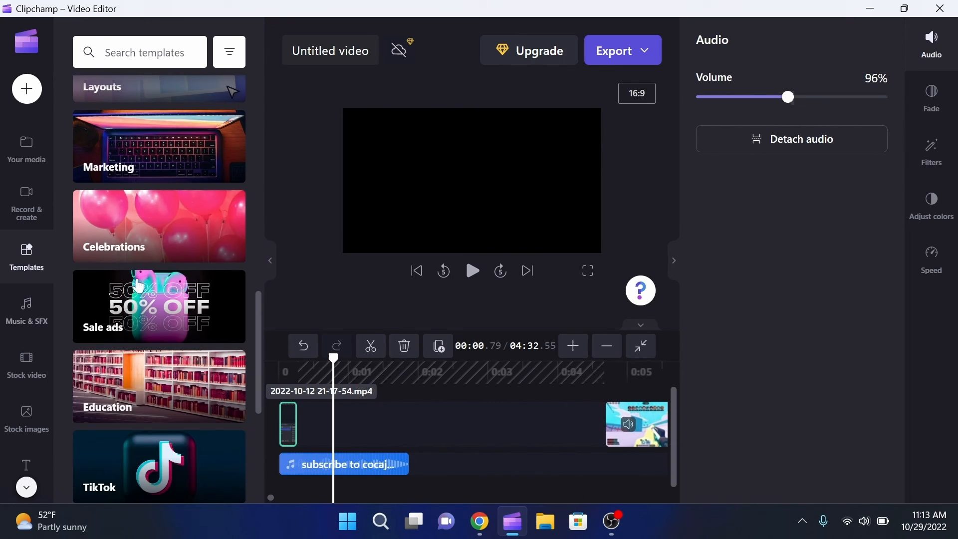
pyautogui.click(27, 310)
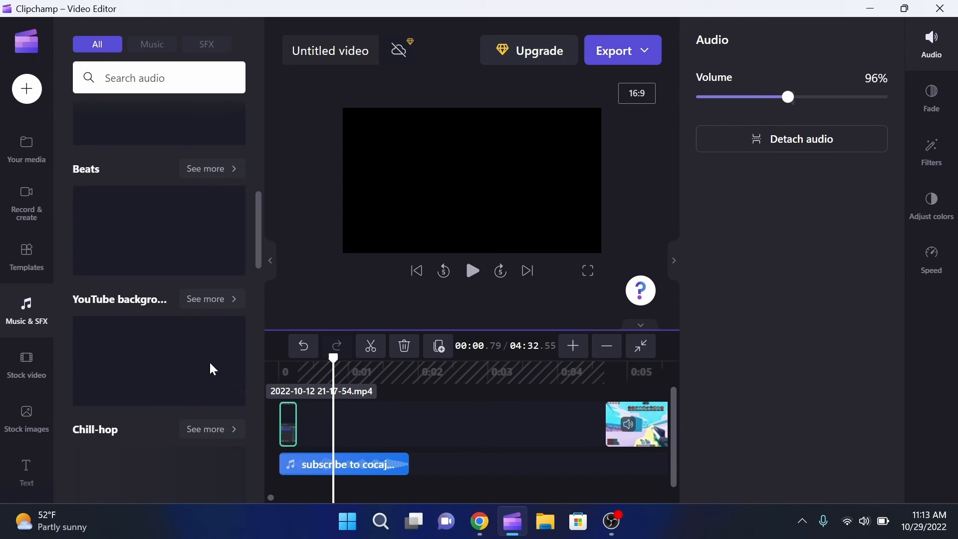
pyautogui.scroll(-3)
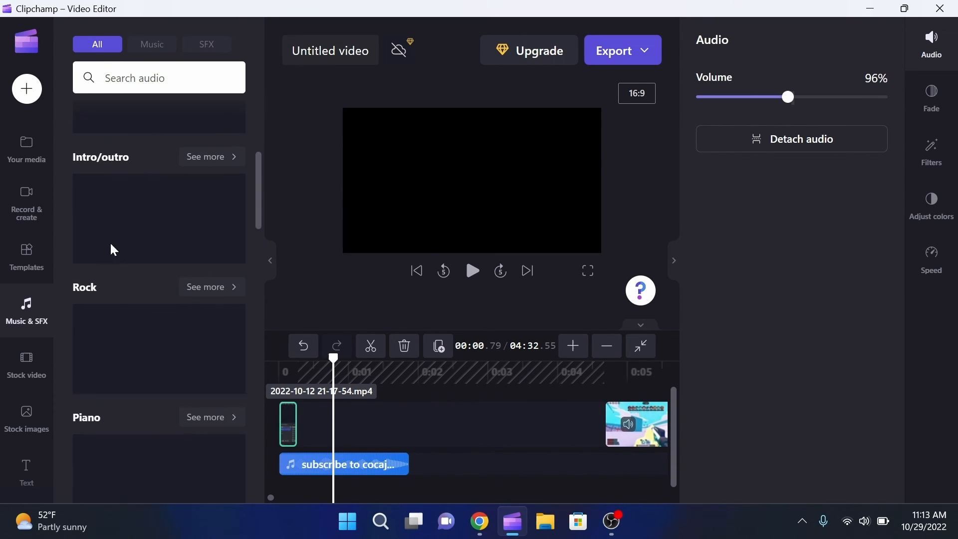
pyautogui.click(27, 365)
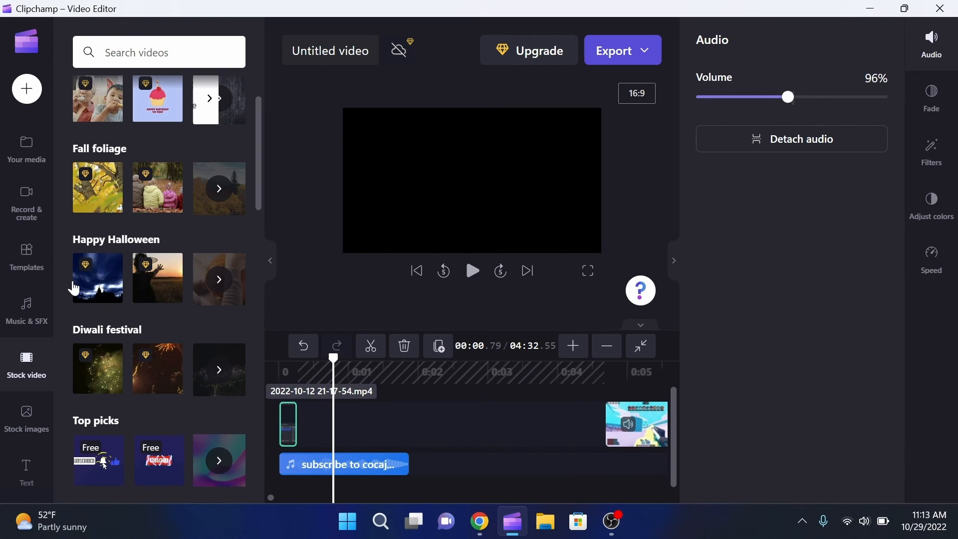
# Scroll further through the stock videos, then show the text title styles.
pyautogui.scroll(-3)
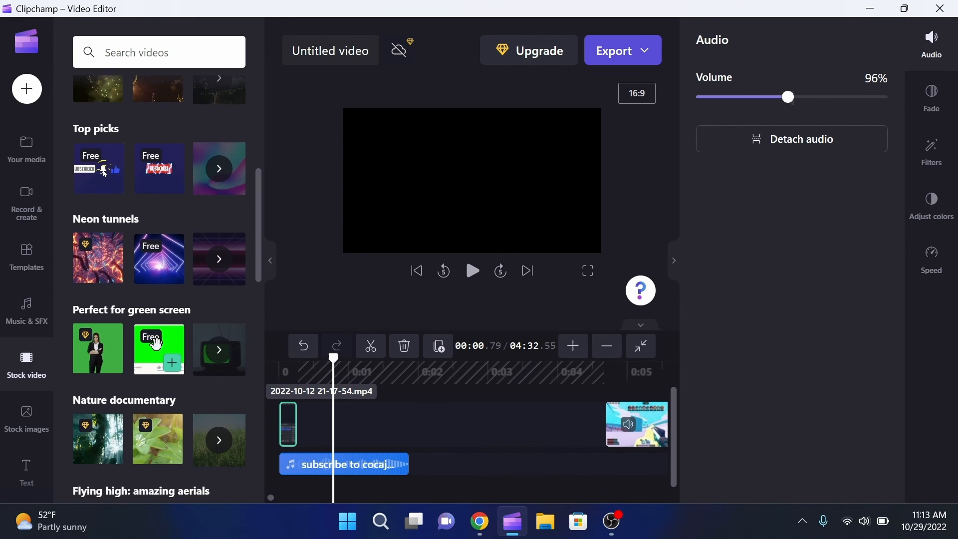
pyautogui.scroll(-3)
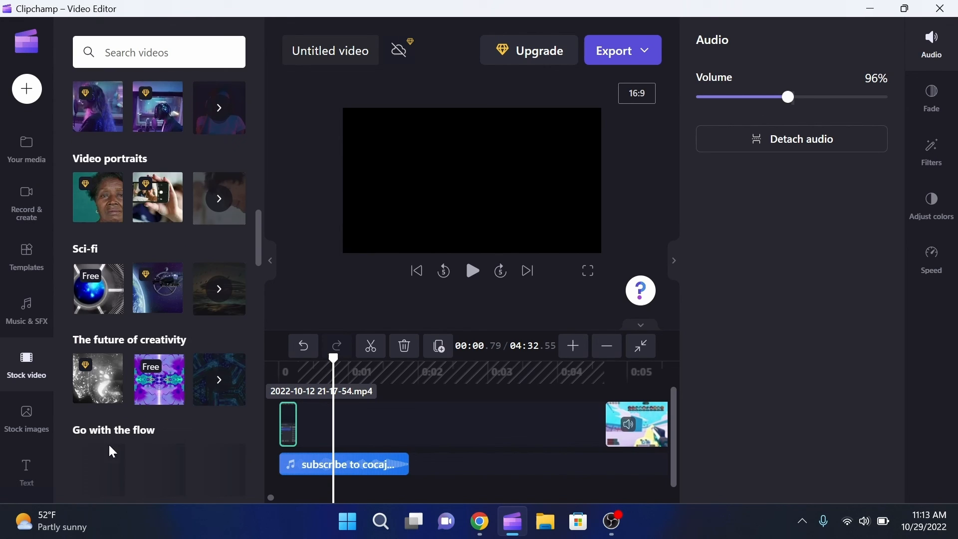
pyautogui.click(27, 416)
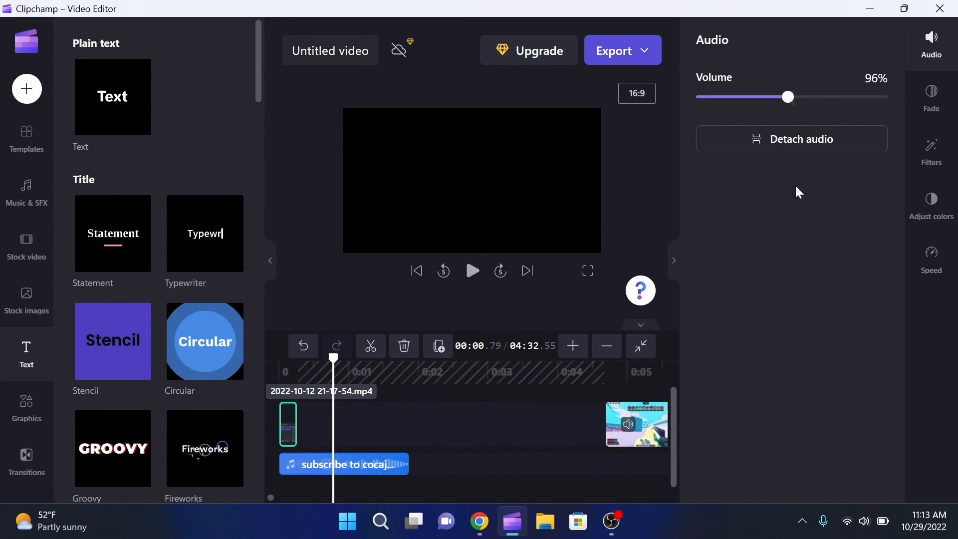
# Place the Typewriter title at the video's start and select it in the preview.
pyautogui.moveTo(203, 234); pyautogui.dragTo(342, 400)
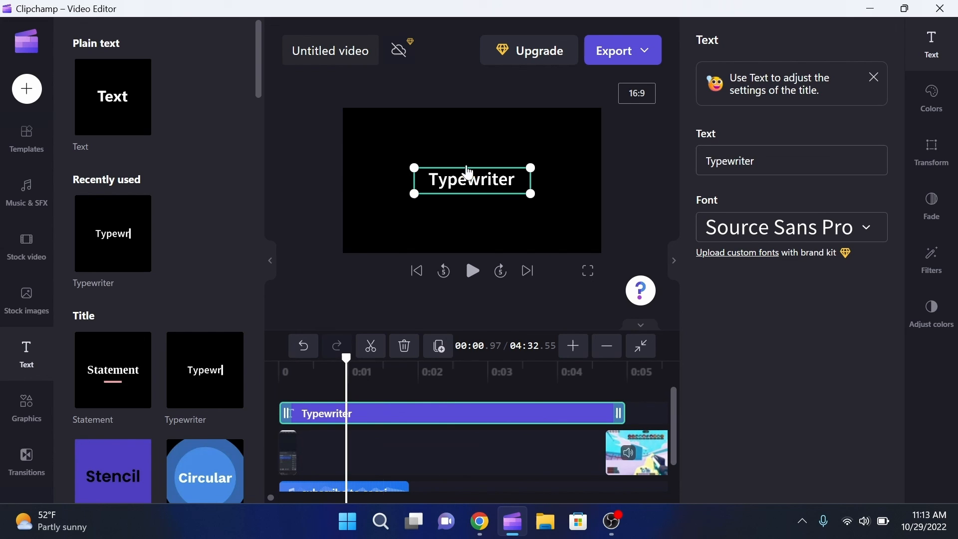
pyautogui.moveTo(471, 194)
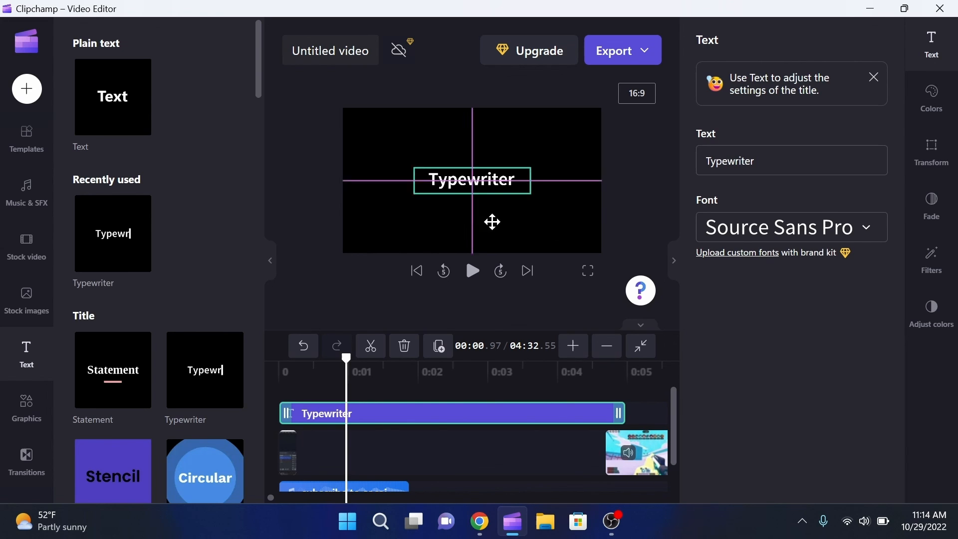
pyautogui.click(471, 180)
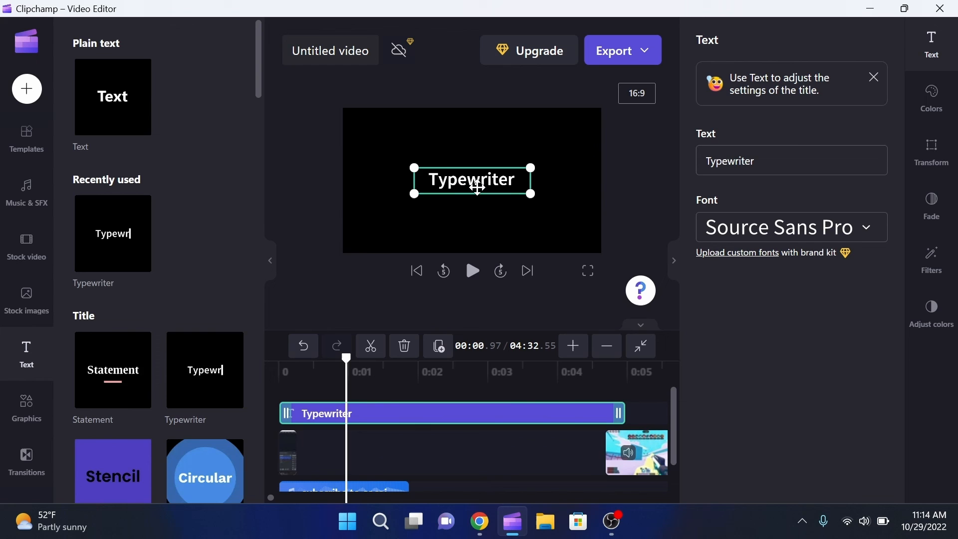
pyautogui.scroll(-3)
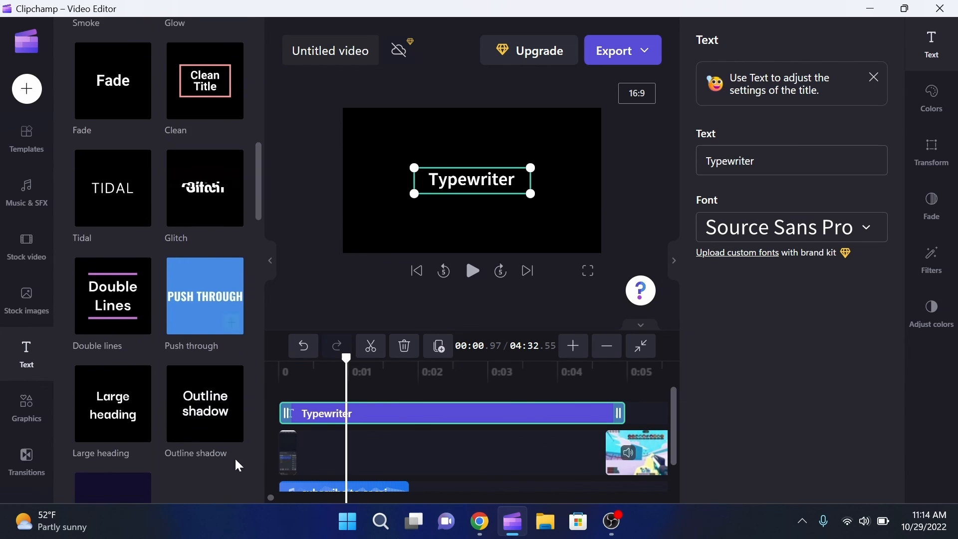